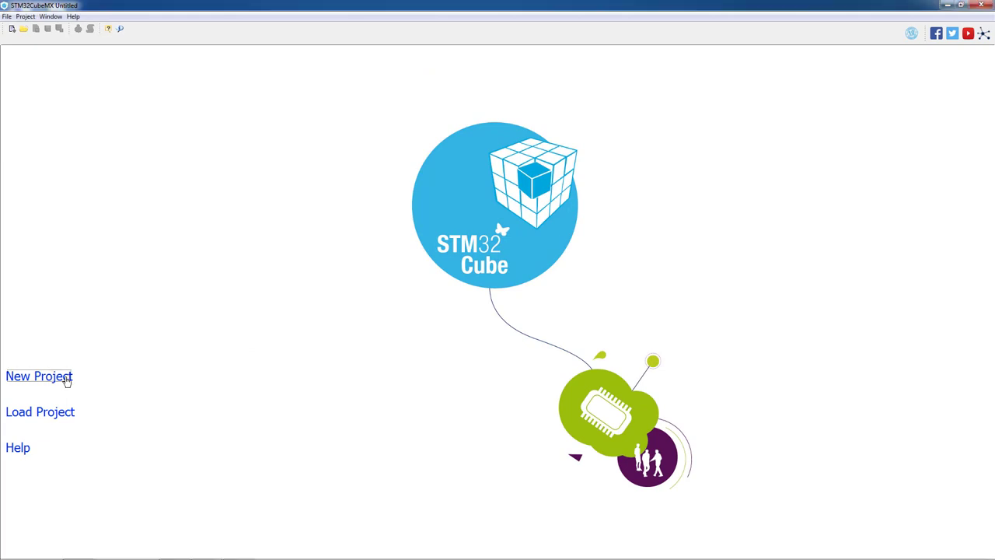
# - Create a new project by searching for and selecting the STM32L476VG part
pyautogui.click(39, 376)
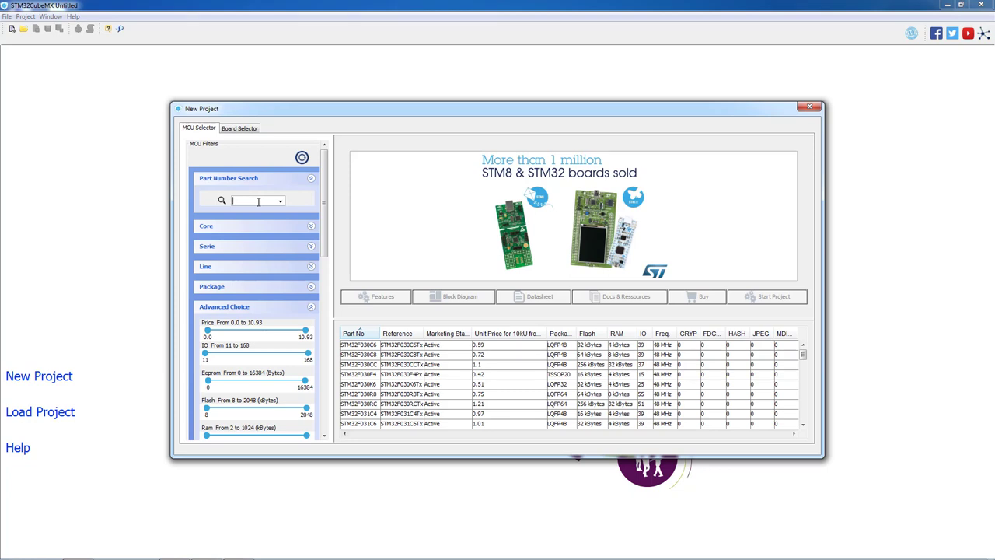
pyautogui.write('stm32l476')
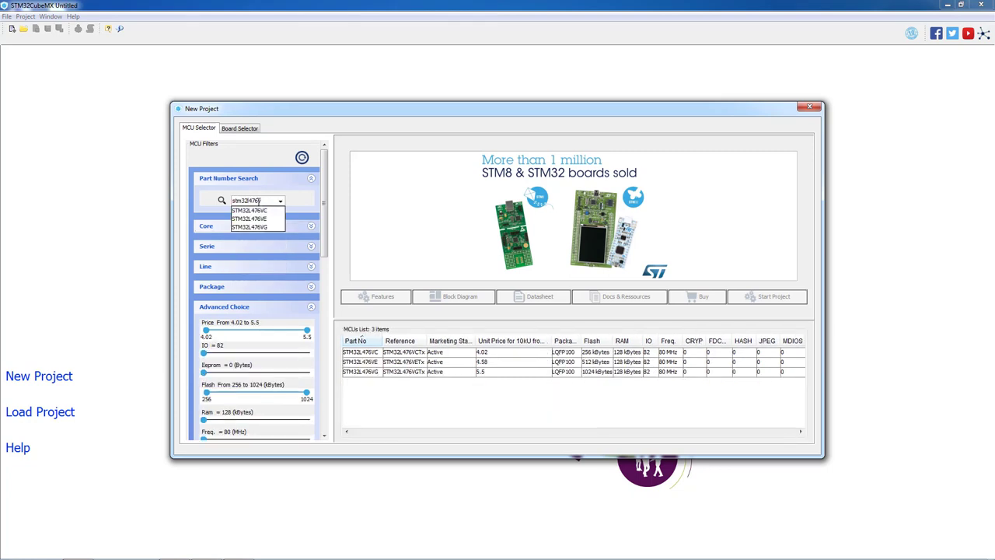
pyautogui.write('vg')
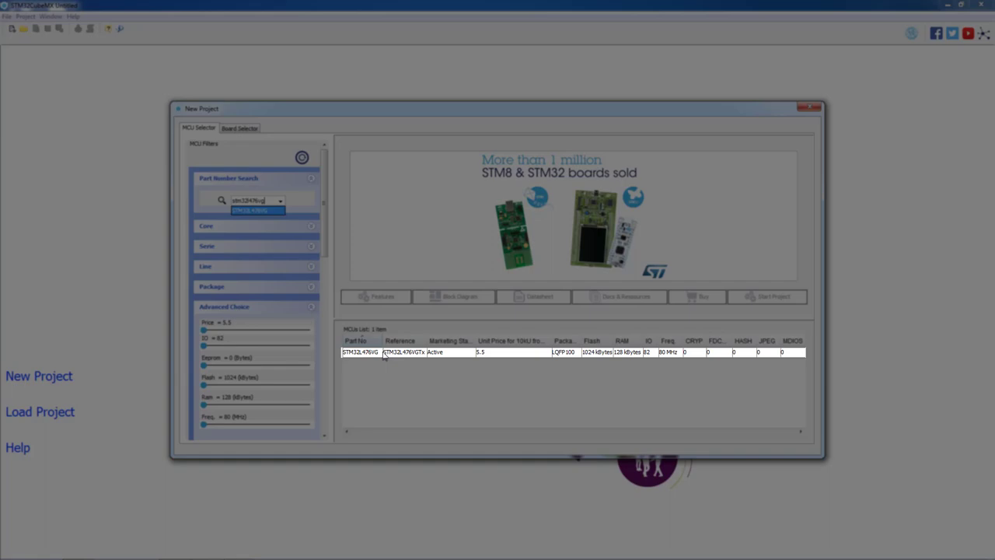
pyautogui.click(396, 351)
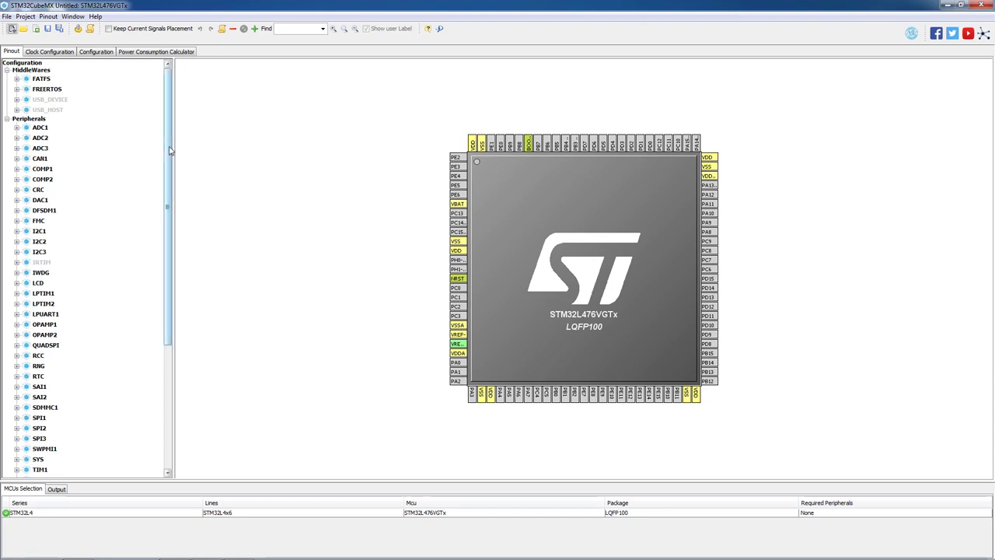
# - Set USB_OTG_FS mode to Device_Only and the USB_DEVICE class to HID
pyautogui.scroll(-3)
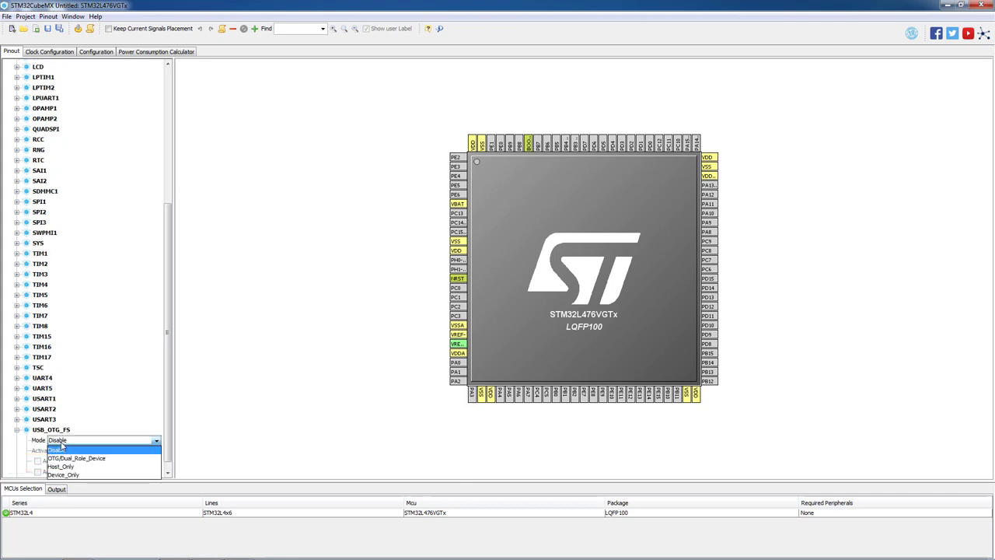
pyautogui.click(69, 471)
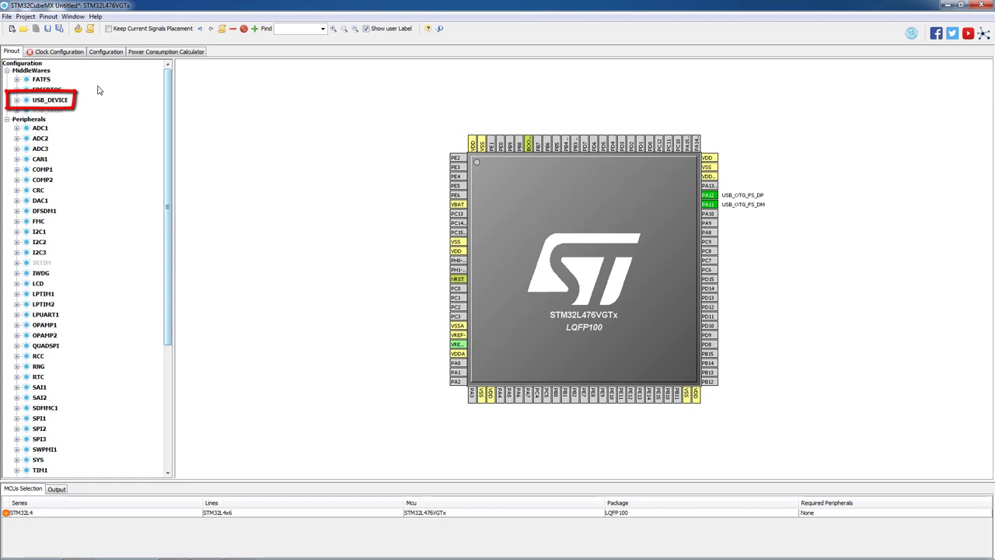
pyautogui.click(18, 111)
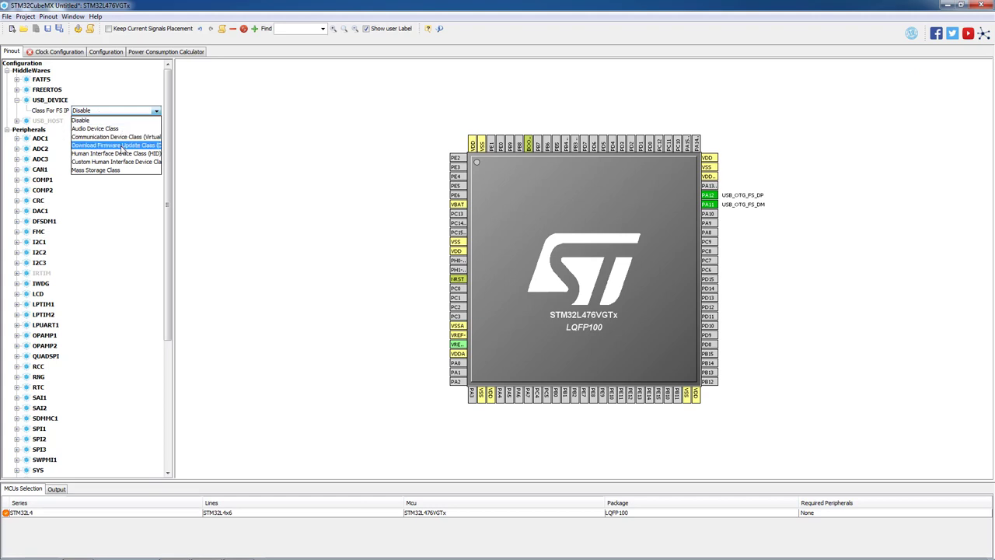
pyautogui.click(115, 154)
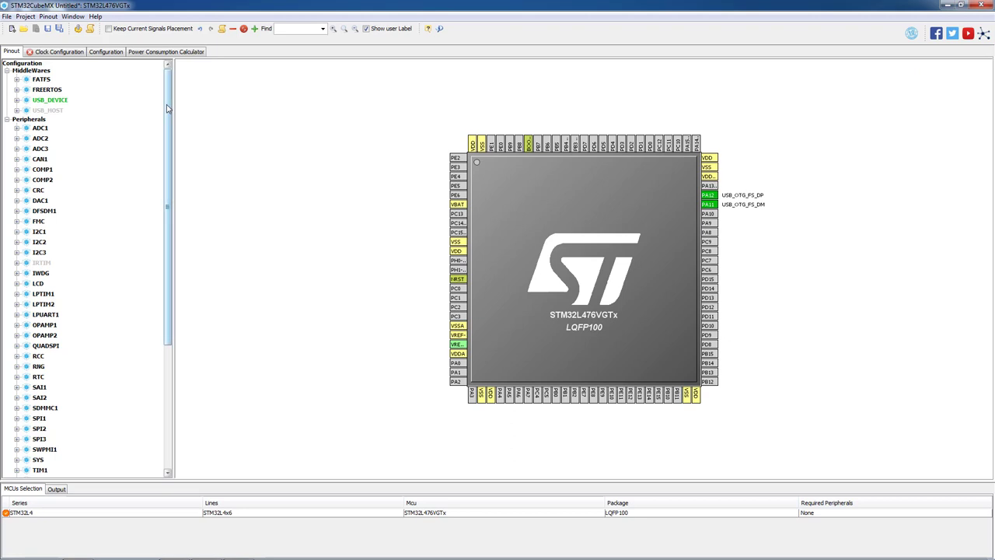
# - Set the RCC LSE to Crystal/Ceramic Resonator and make joystick pins GPIO_Input
pyautogui.scroll(-3)
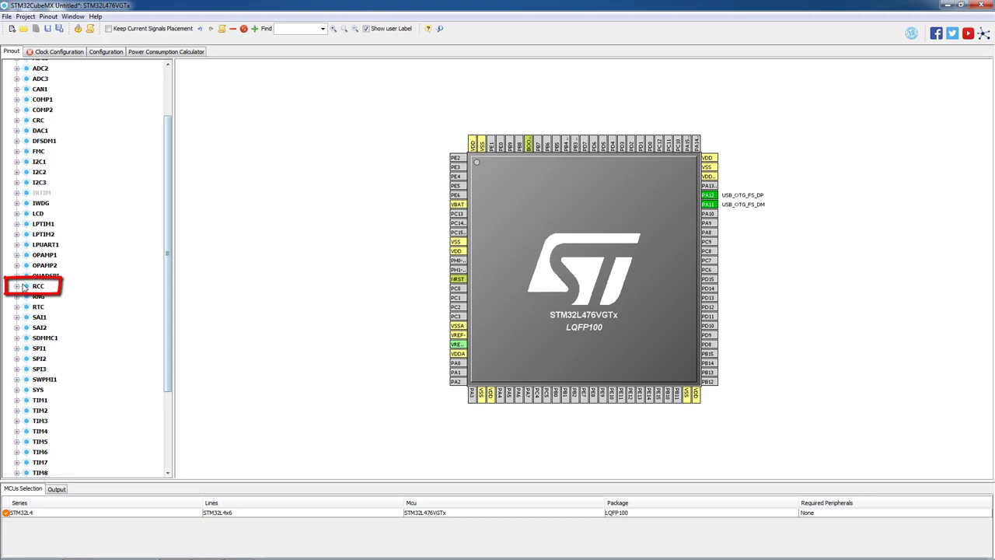
pyautogui.click(17, 287)
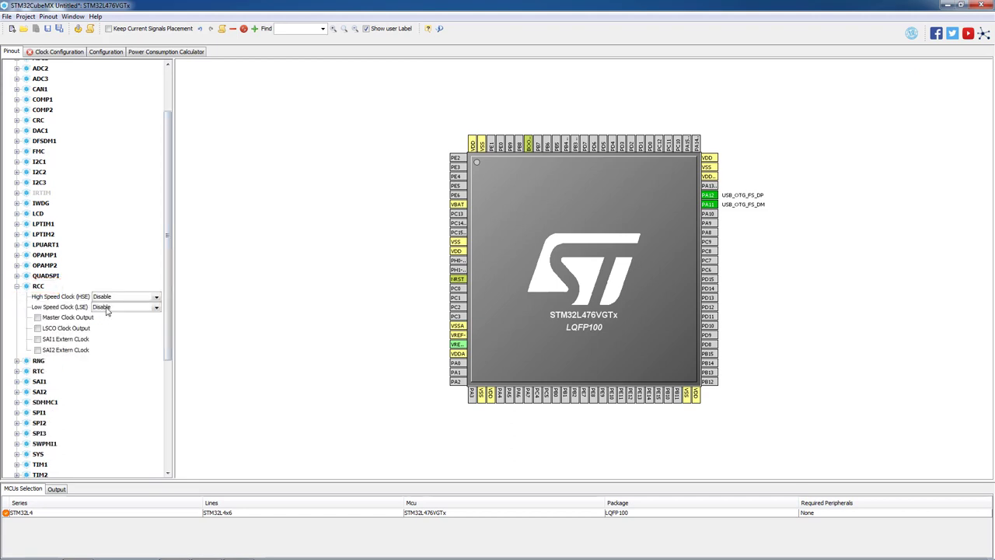
pyautogui.click(156, 307)
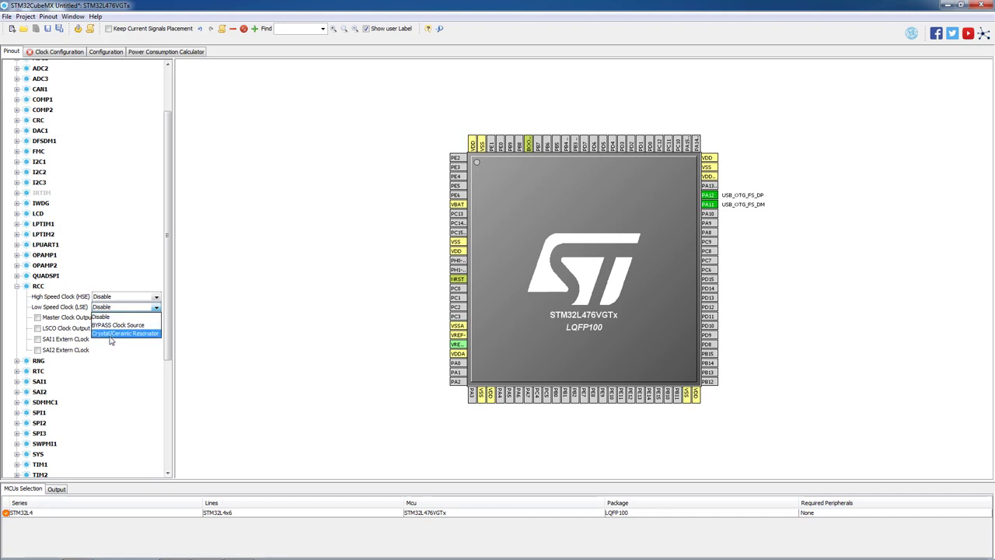
pyautogui.moveTo(138, 336)
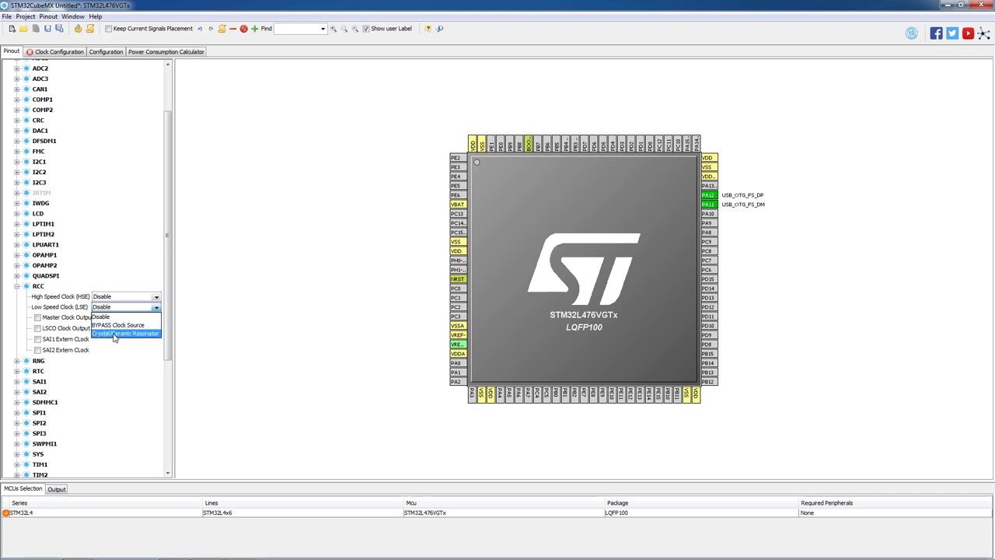
pyautogui.click(124, 332)
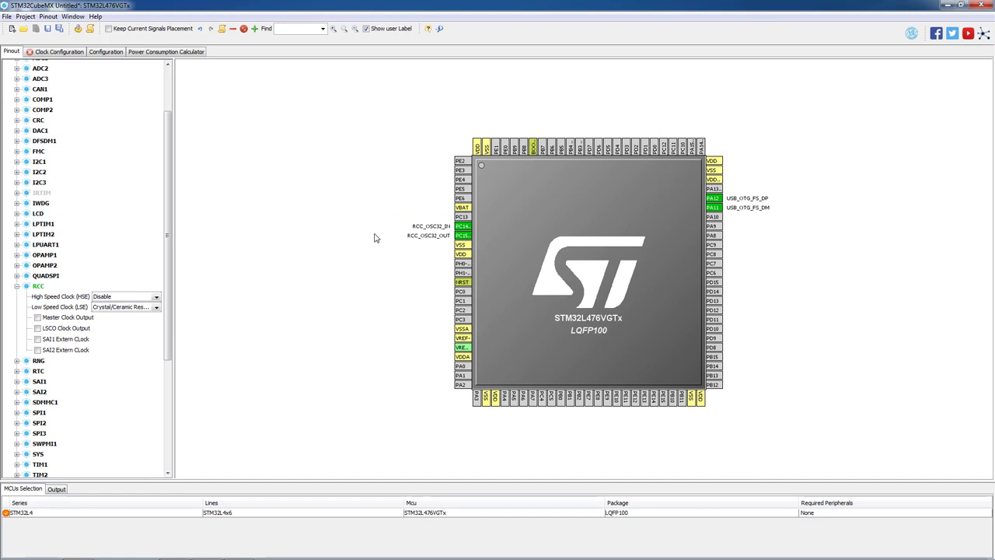
pyautogui.click(19, 282)
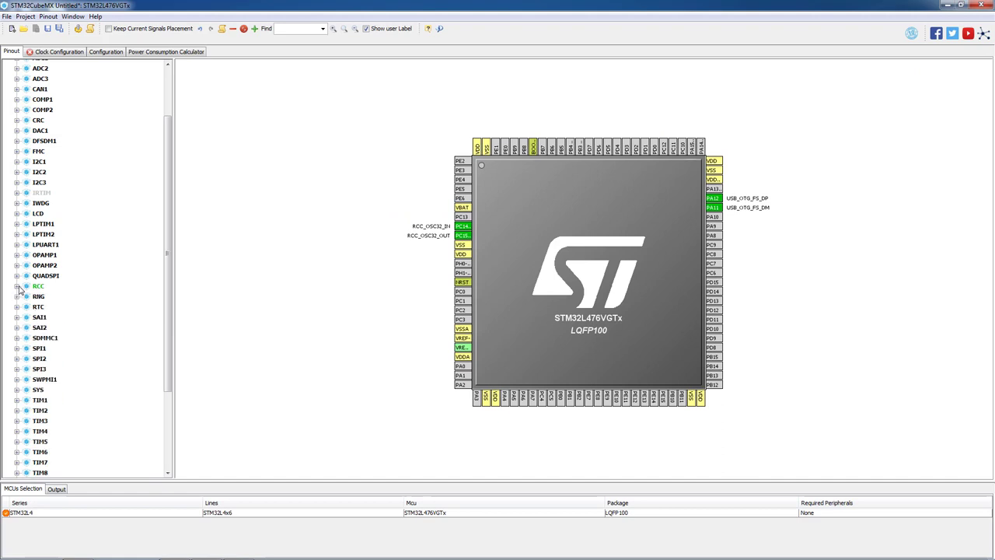
pyautogui.moveTo(452, 418)
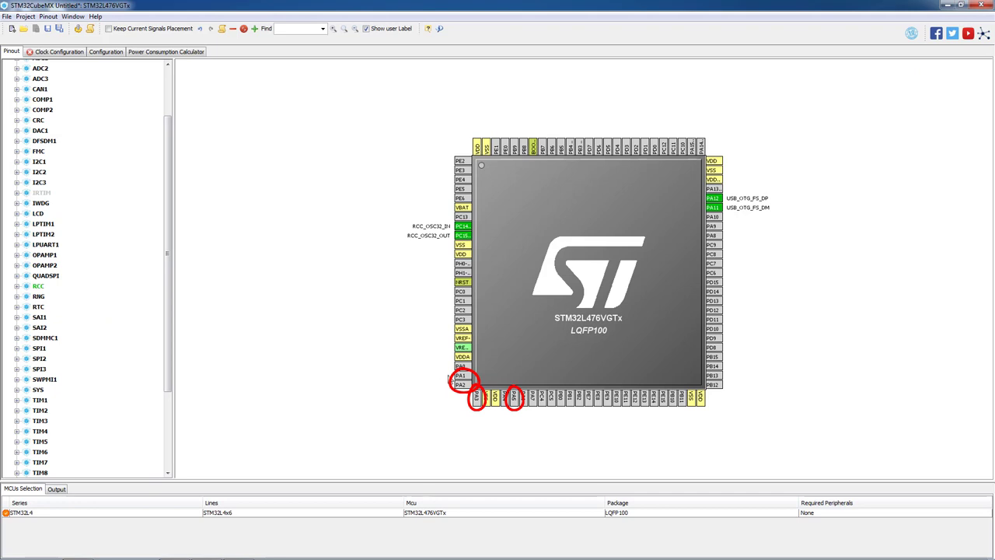
pyautogui.click(460, 376)
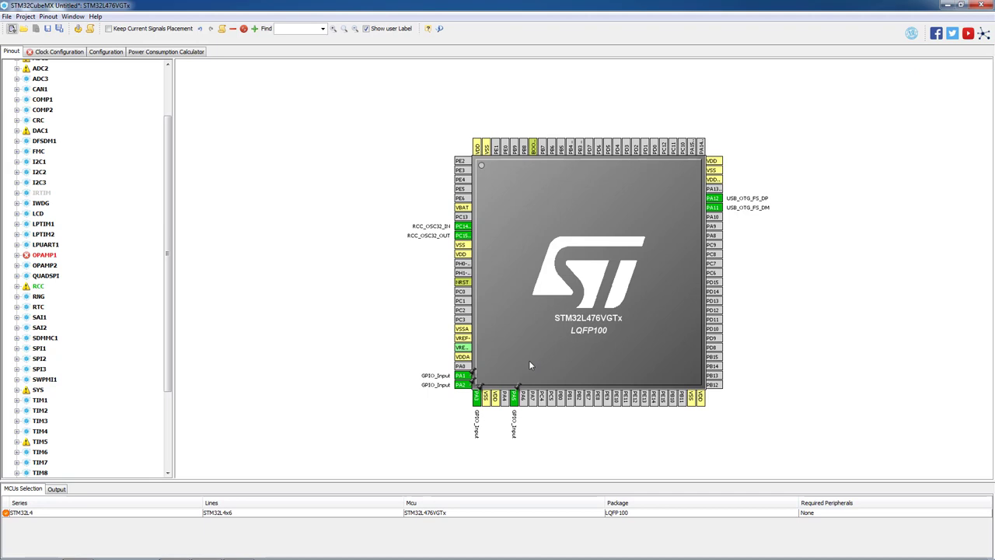
pyautogui.moveTo(231, 217)
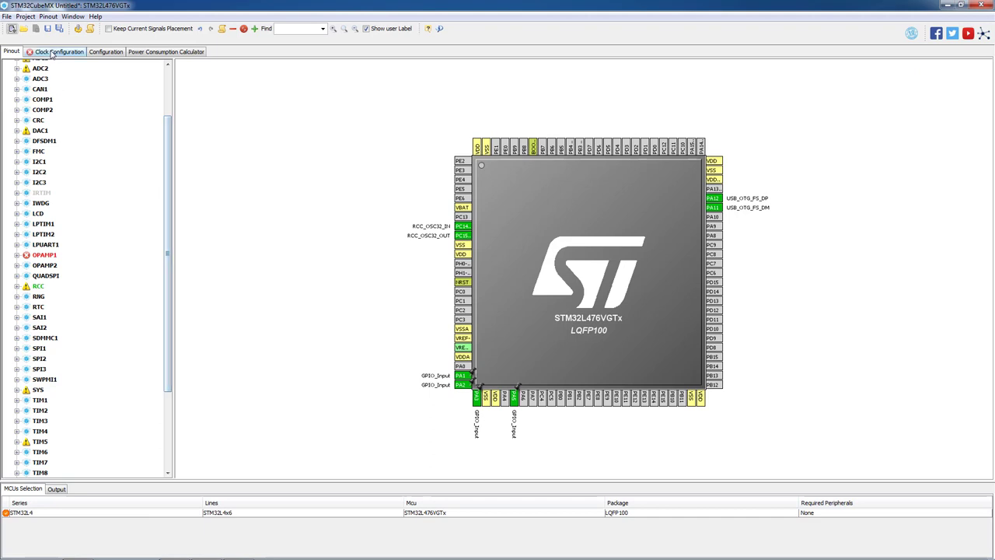
# - Set MSI RC to 48000 kHz without the auto-solver, then view the Configuration overview
pyautogui.click(57, 51)
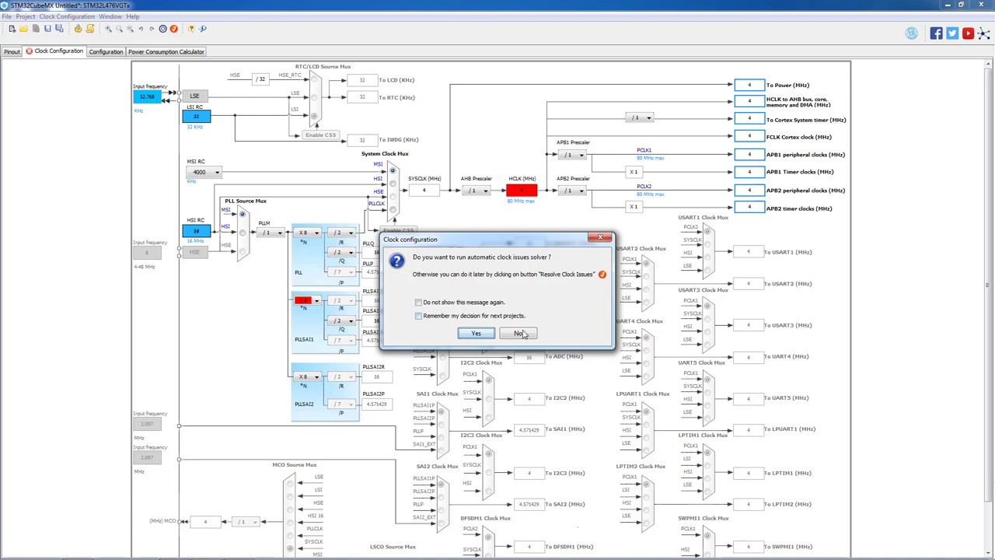
pyautogui.click(518, 332)
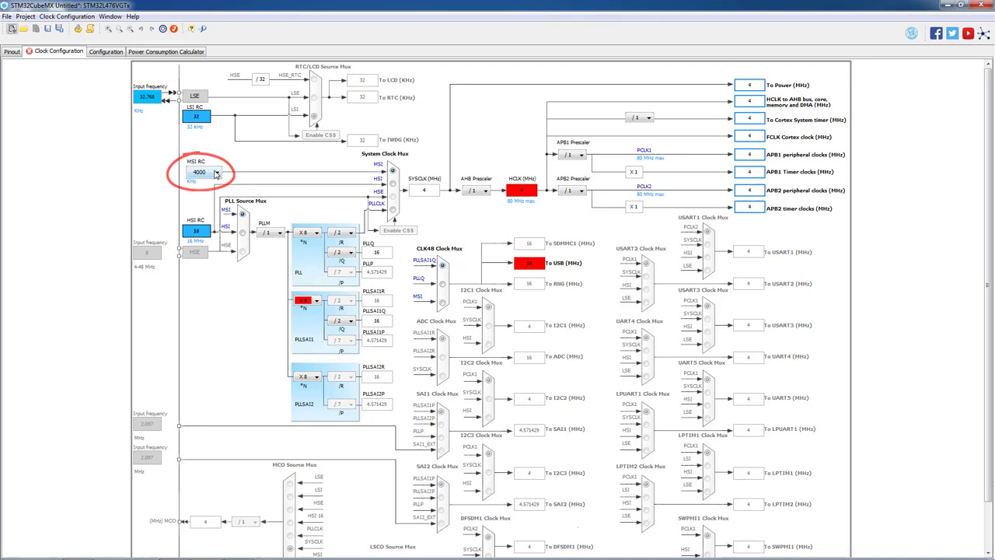
pyautogui.click(217, 172)
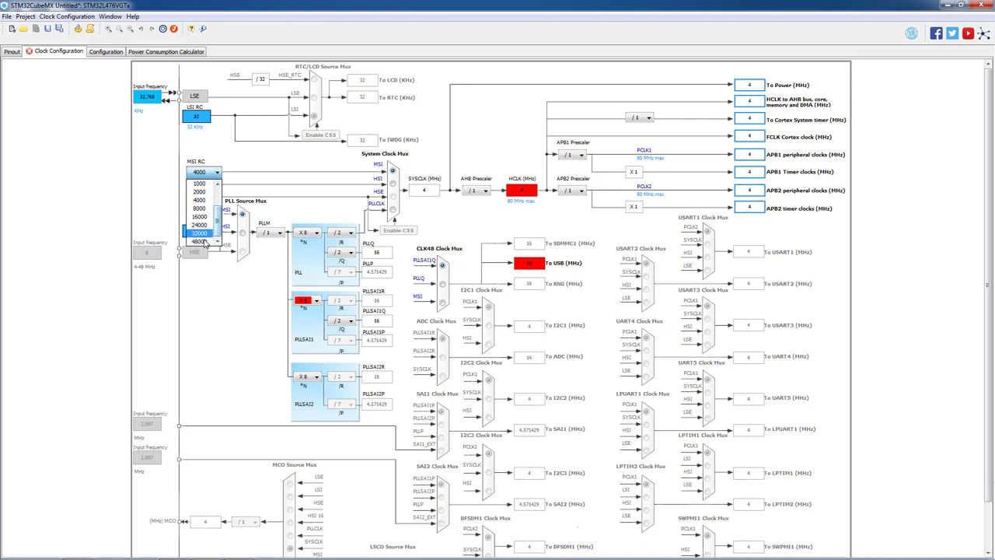
pyautogui.click(201, 253)
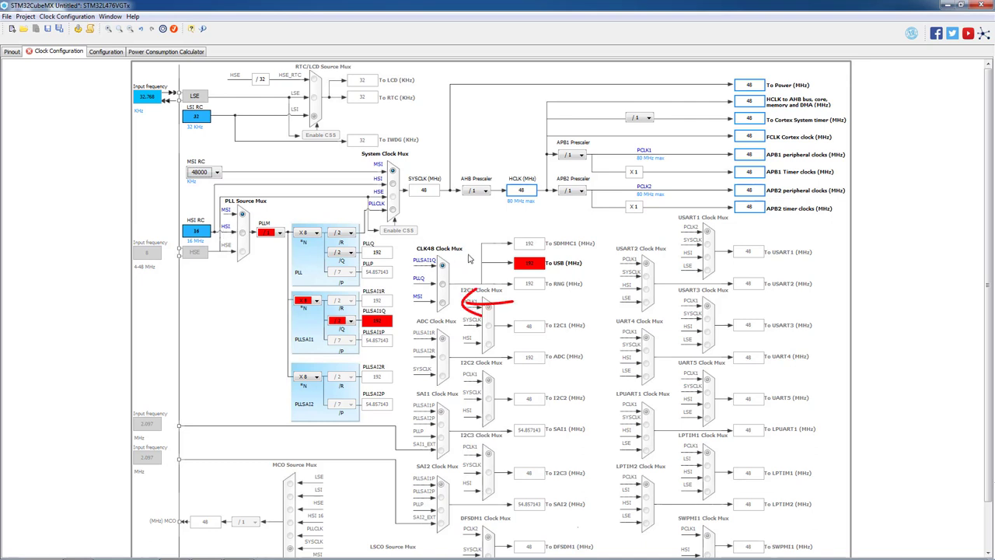
pyautogui.moveTo(466, 265)
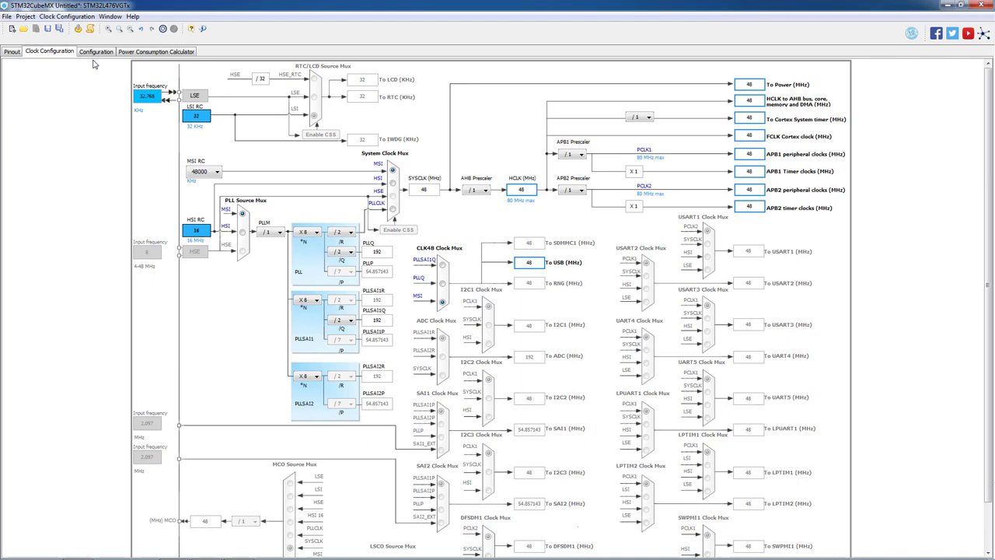
pyautogui.click(97, 52)
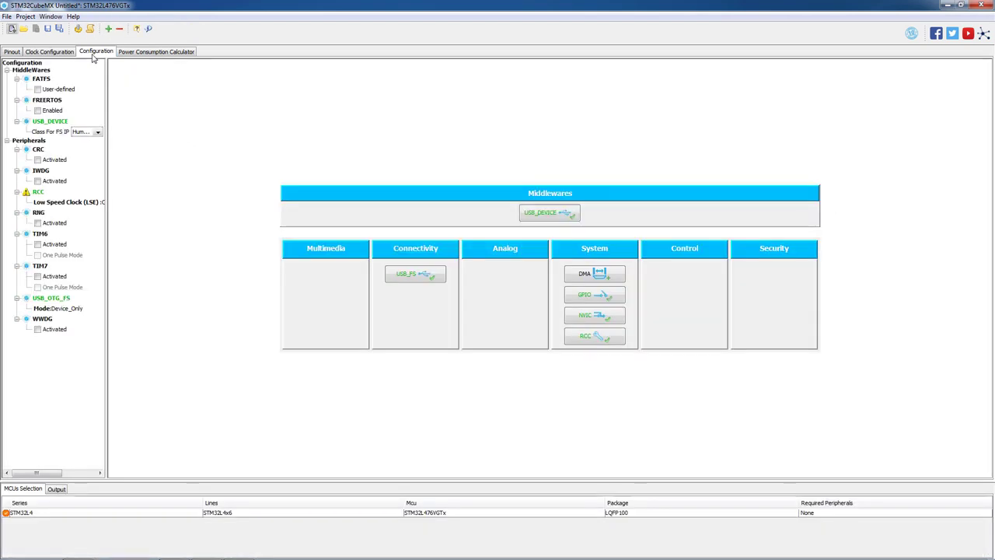
pyautogui.moveTo(406, 303)
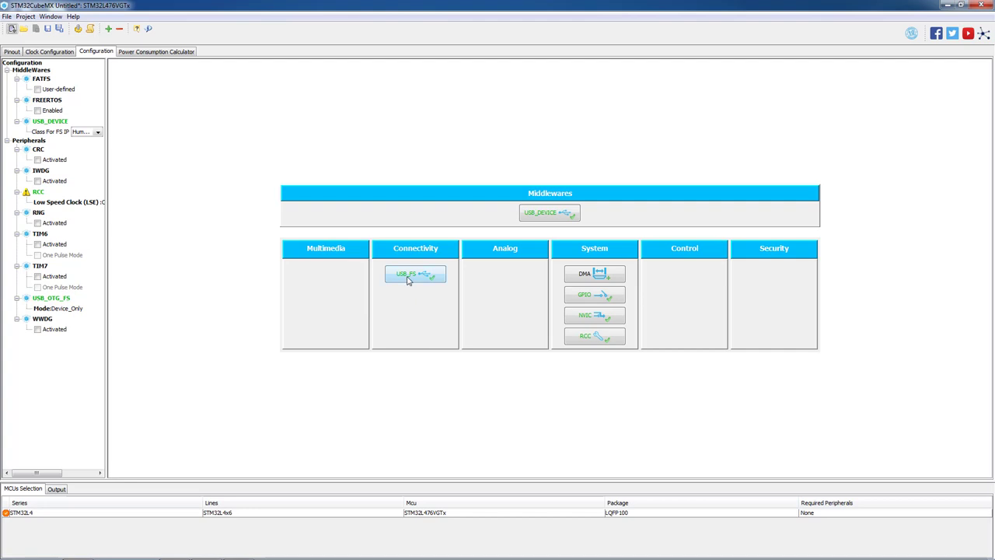
# - Review USB_OTG_FS settings and give PA1, PA2, PA3 and PA5 pull-down resistors
pyautogui.click(414, 274)
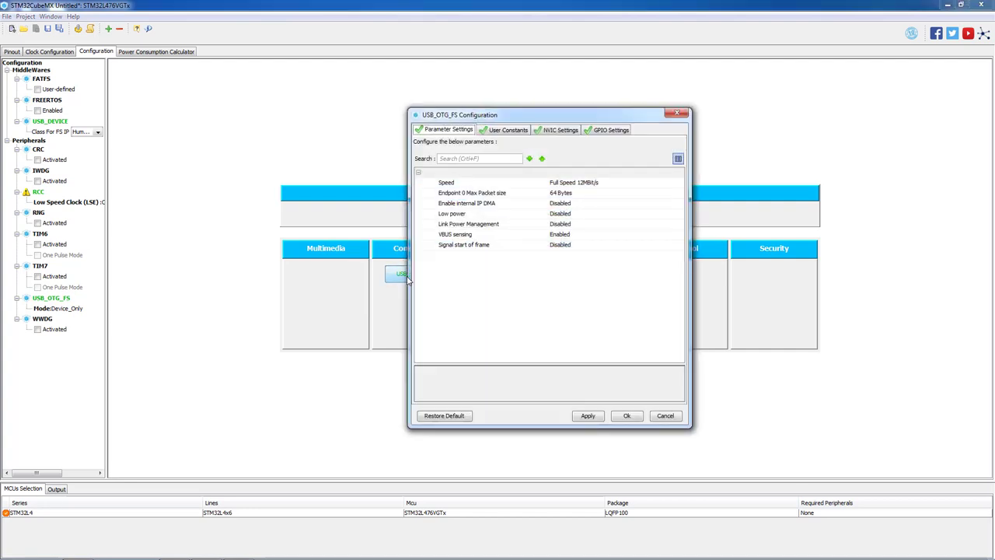
pyautogui.moveTo(435, 268)
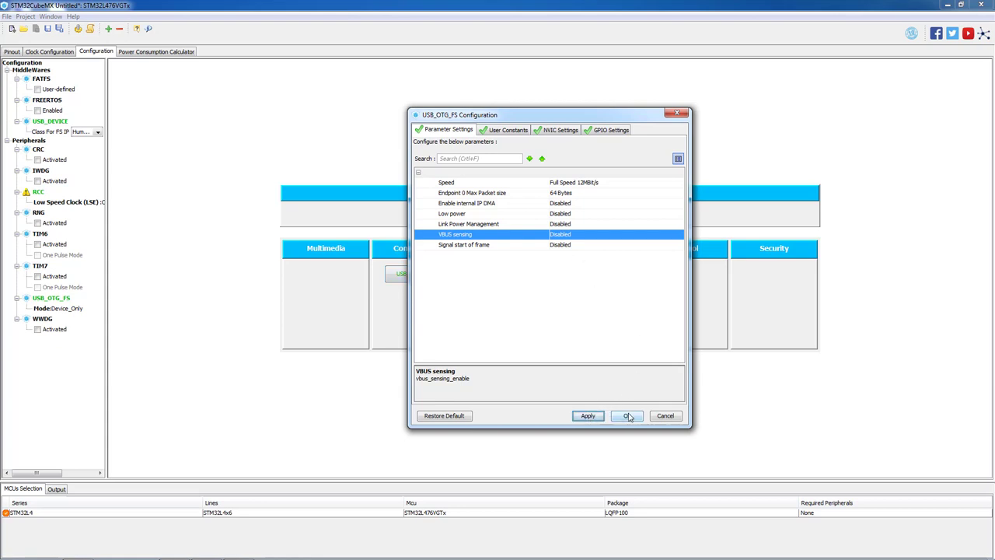
pyautogui.click(627, 416)
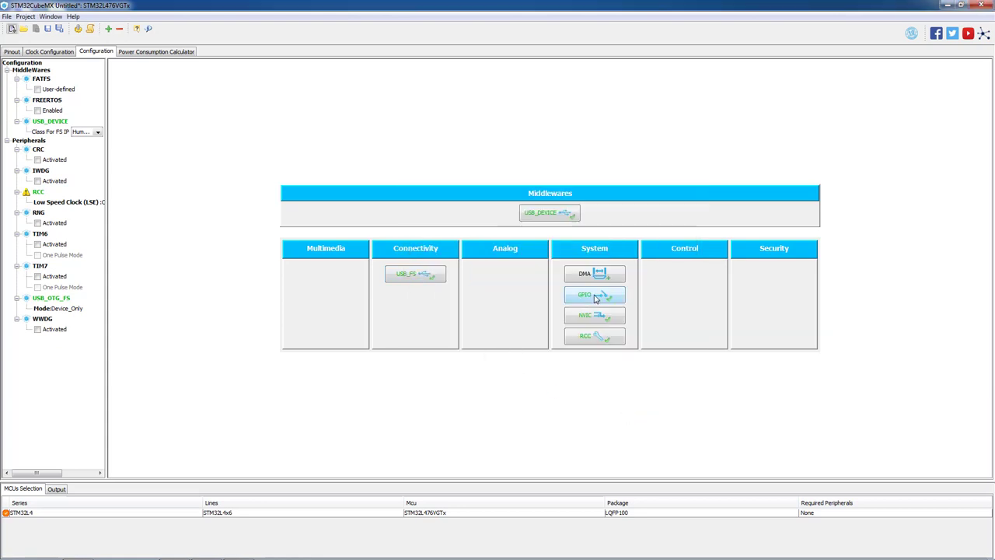
pyautogui.click(595, 295)
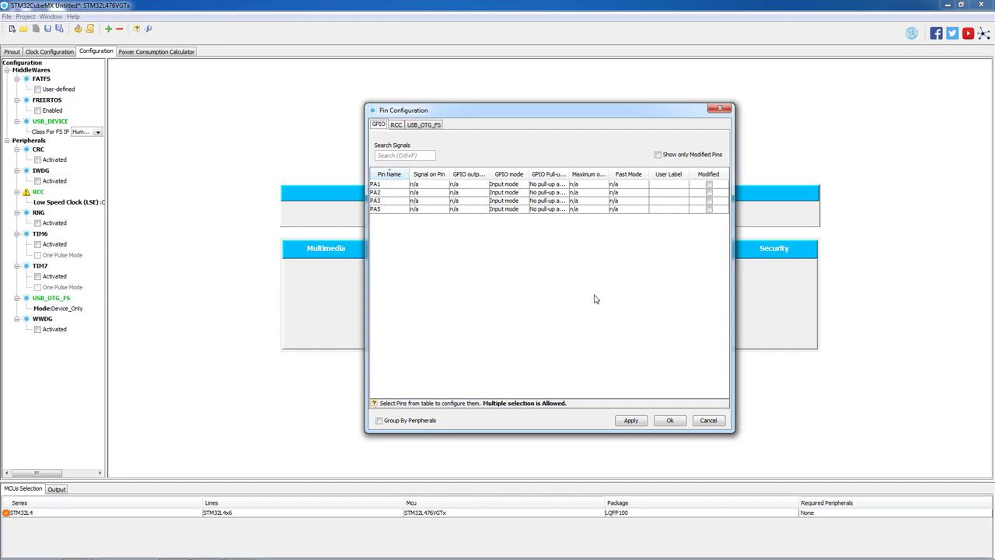
pyautogui.moveTo(562, 308)
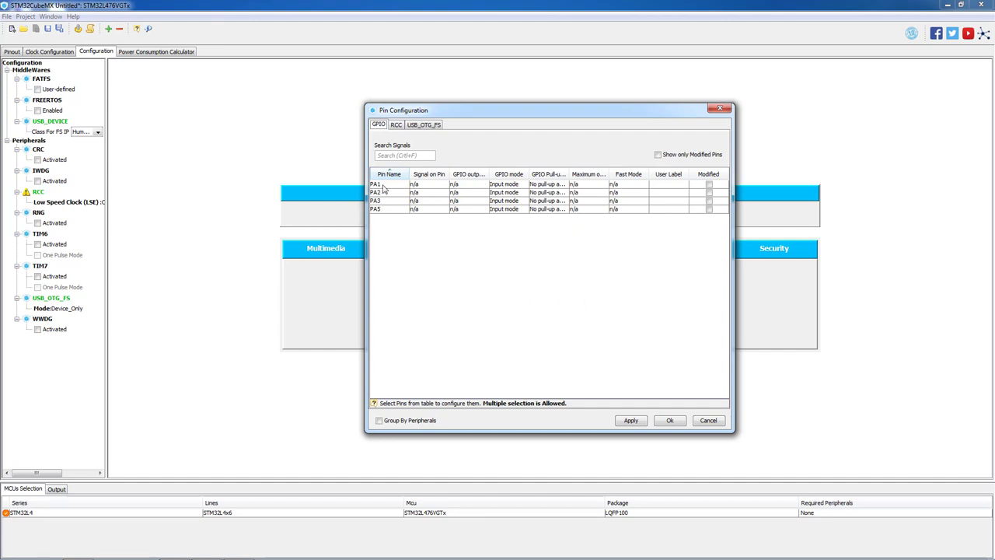
pyautogui.click(385, 184)
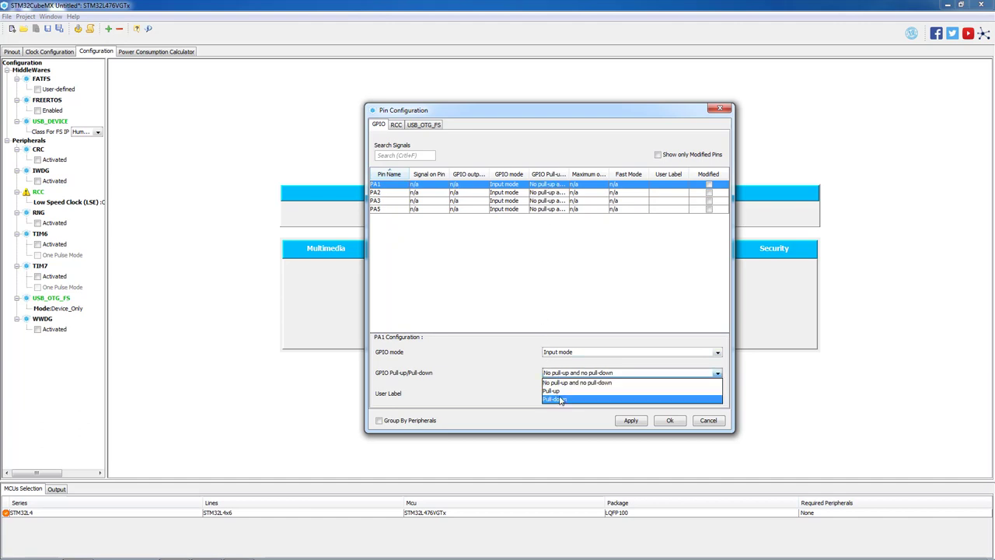
pyautogui.click(563, 402)
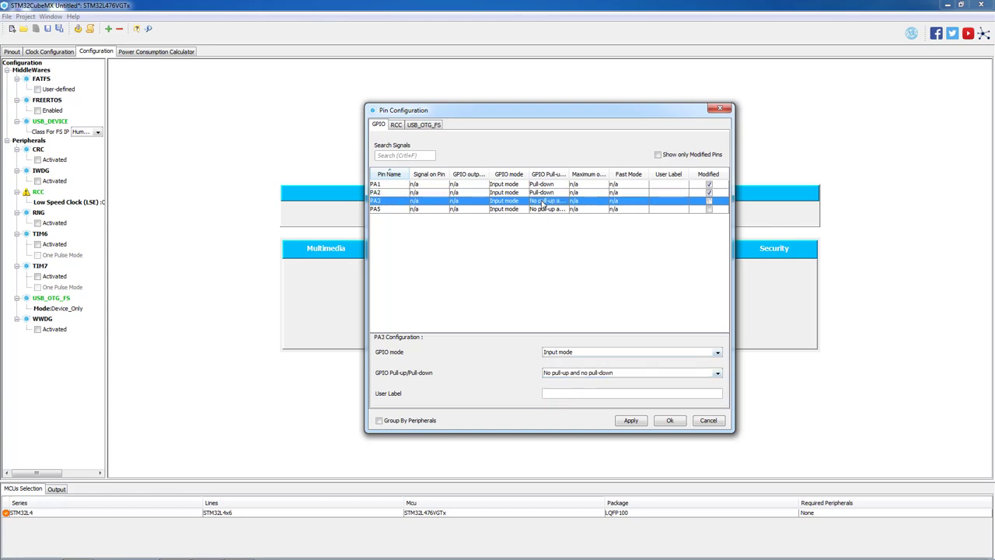
pyautogui.click(544, 208)
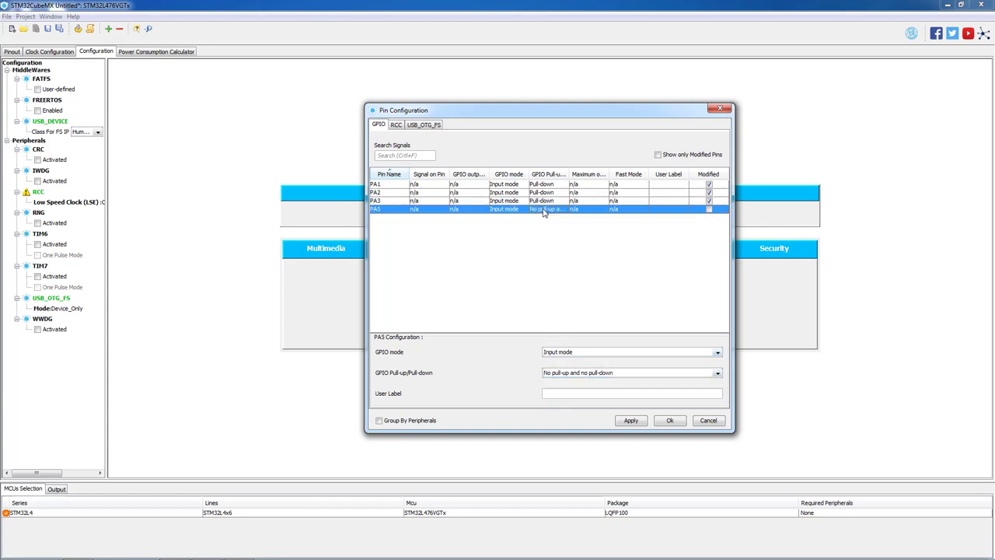
pyautogui.click(631, 374)
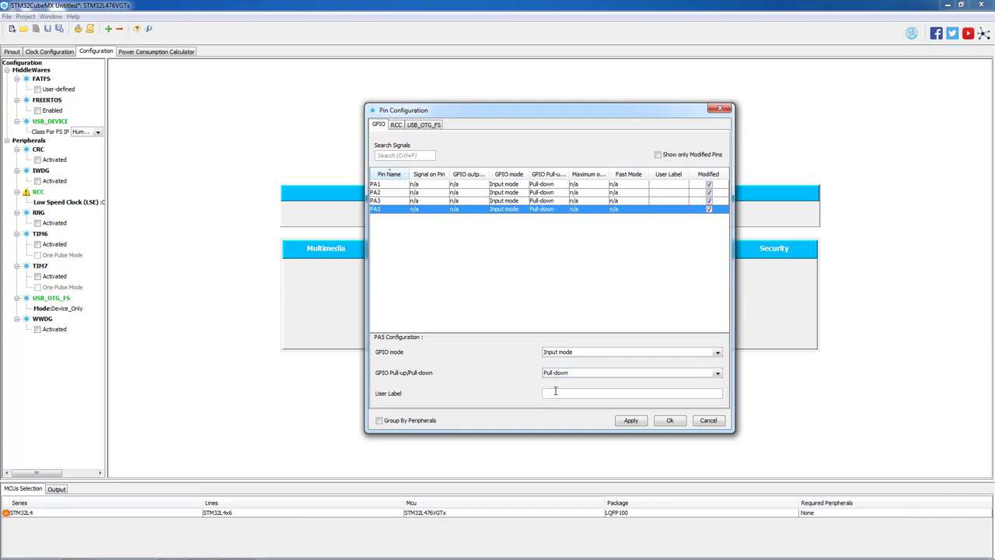
pyautogui.click(669, 421)
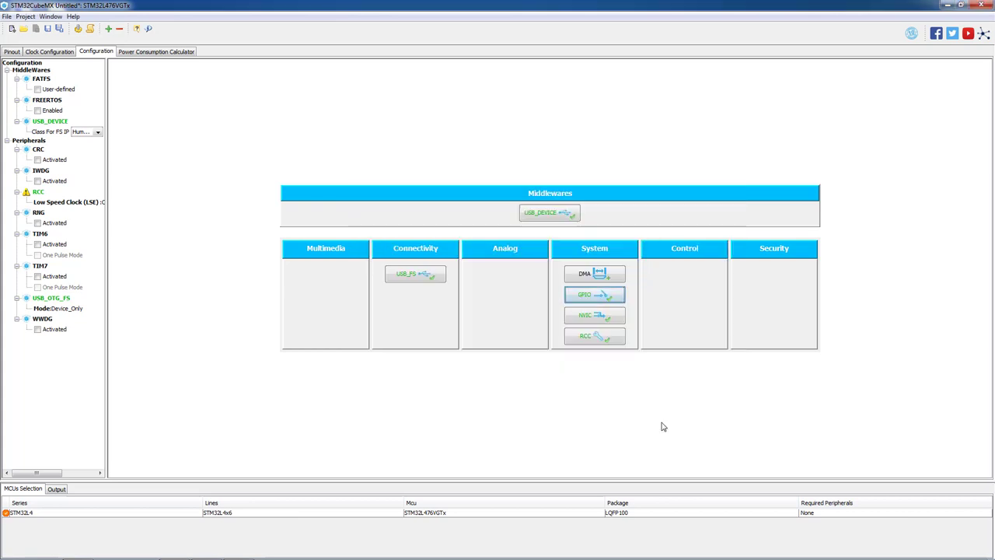
pyautogui.moveTo(593, 337)
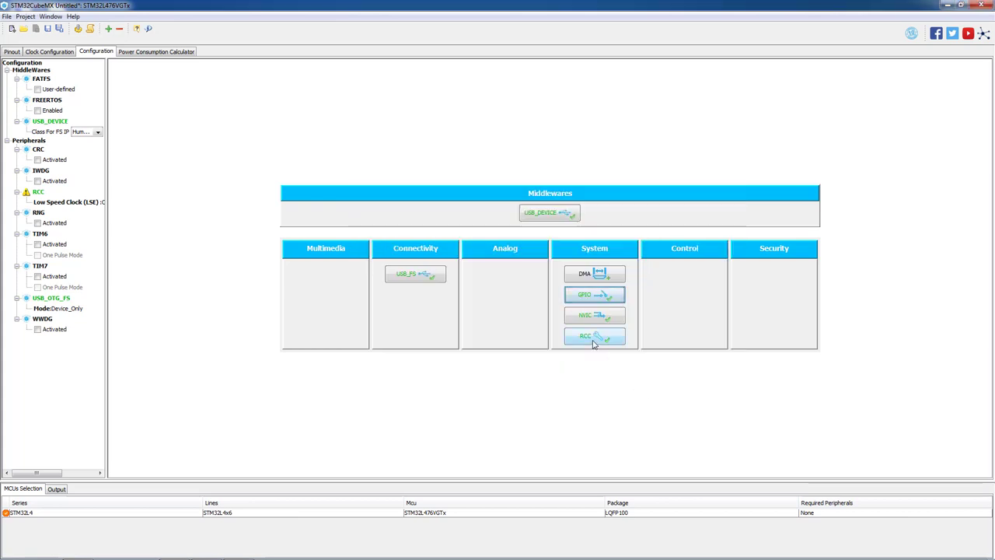
# - Open and close the RCC settings to confirm the peripheral setup
pyautogui.click(595, 337)
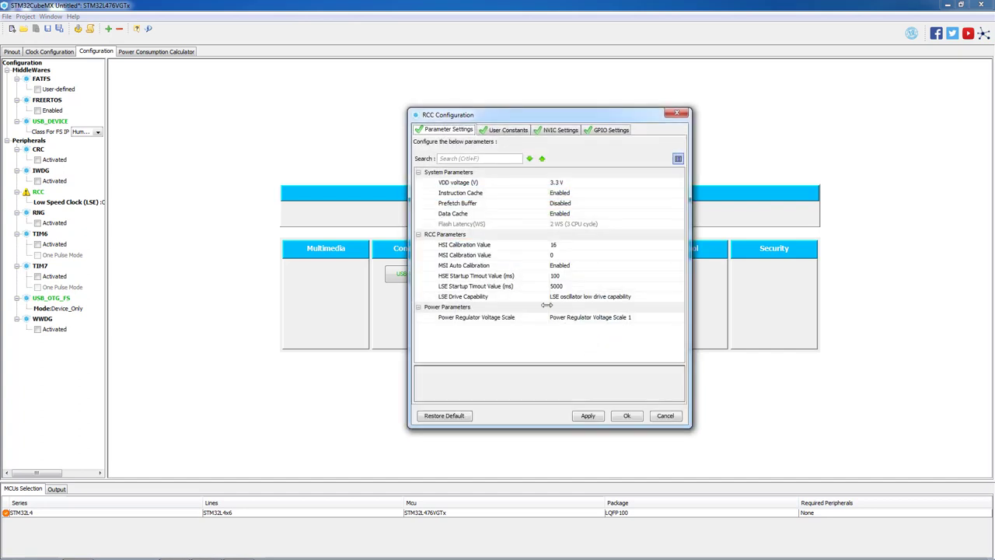
pyautogui.click(467, 266)
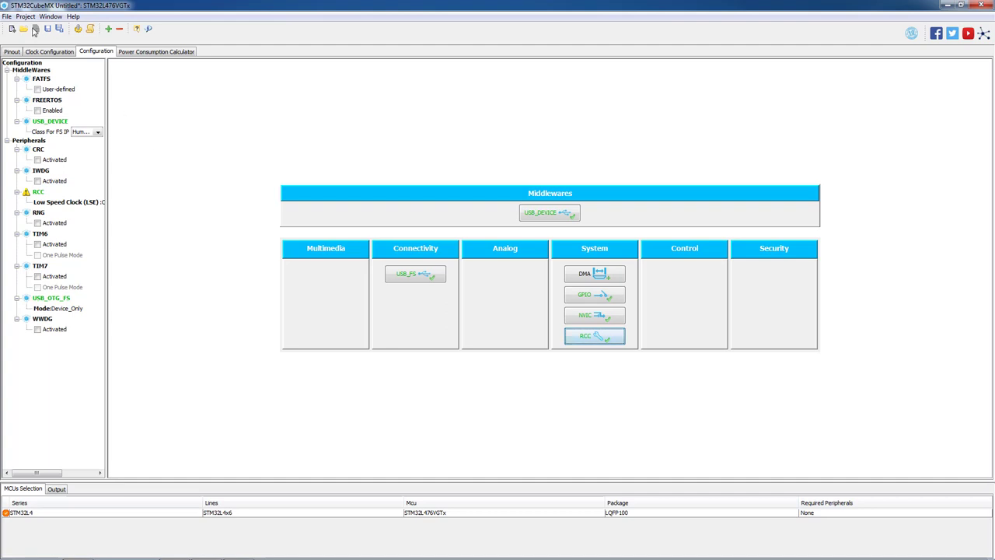
pyautogui.click(24, 17)
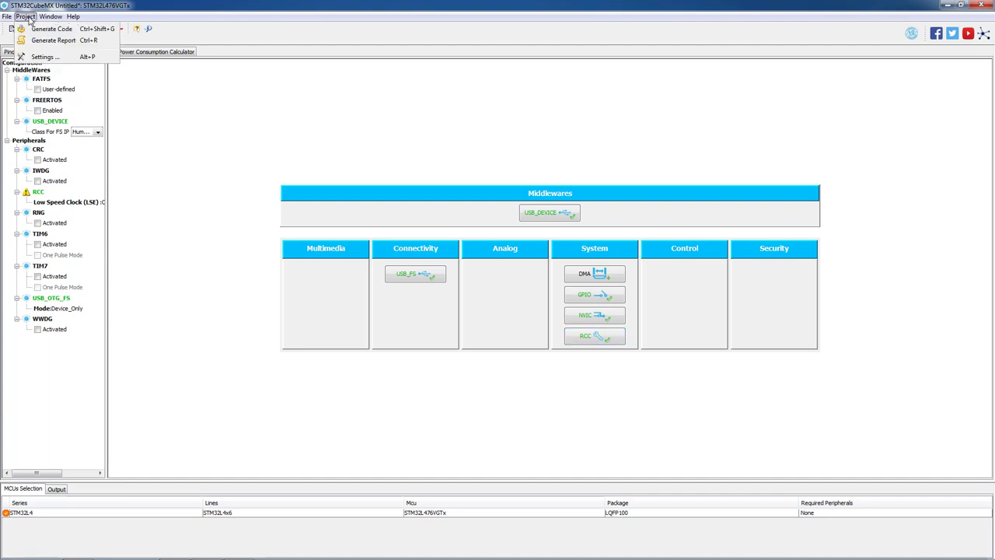
# - Name the project USB_HID with the SW4STM32 toolchain and confirm the settings
pyautogui.click(44, 55)
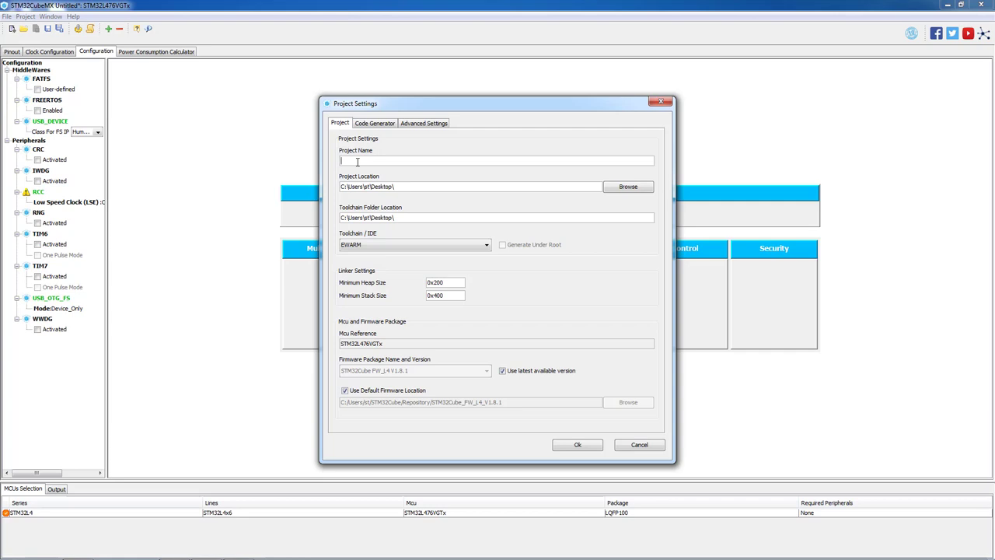
pyautogui.write('USB_HID')
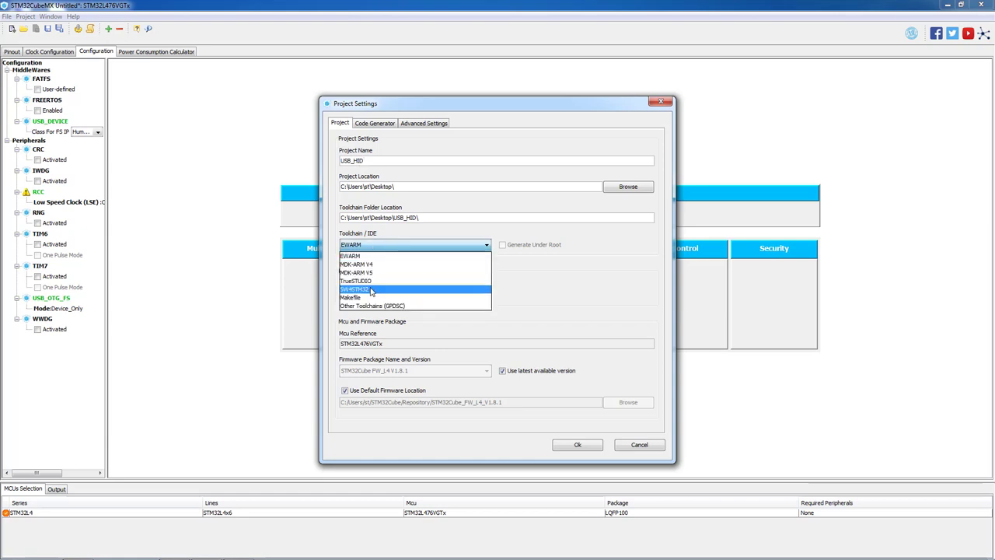
pyautogui.click(362, 289)
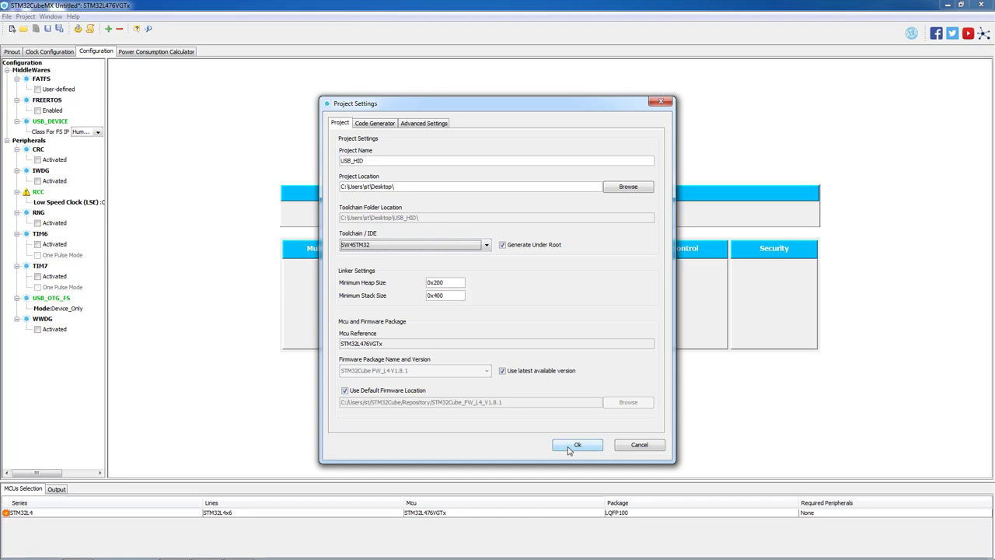
pyautogui.click(577, 445)
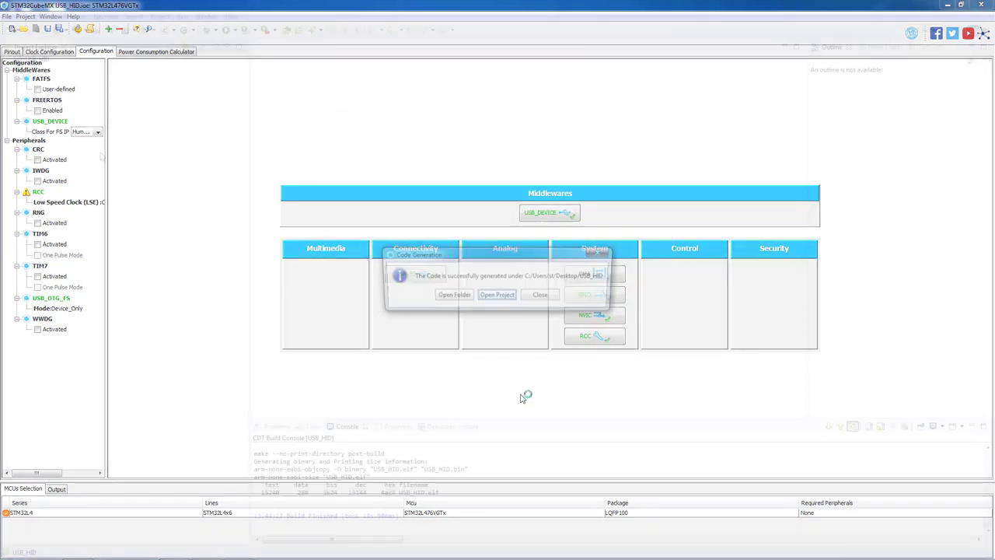
# - Import the USB_HID project and open Src/main.c in the Eclipse editor
pyautogui.click(496, 295)
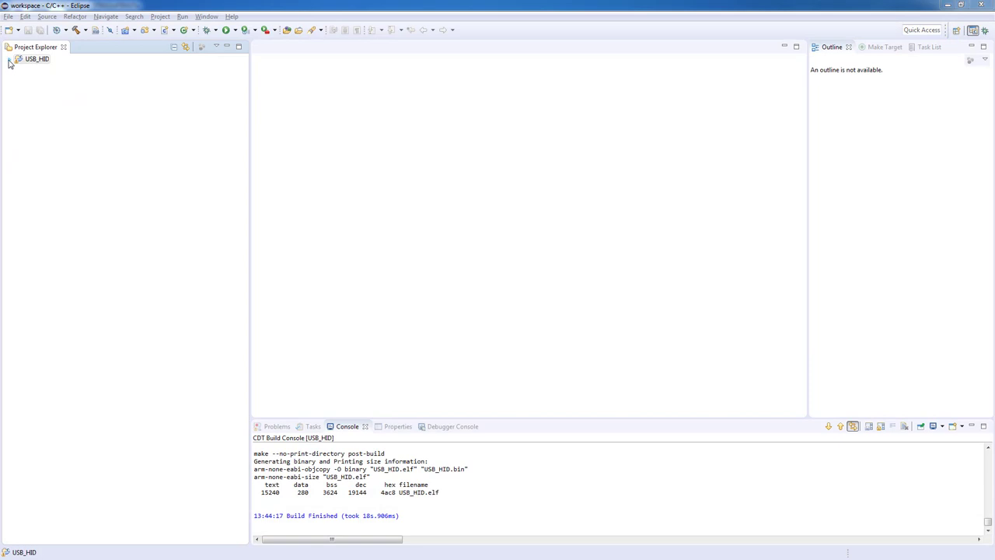
pyautogui.click(9, 63)
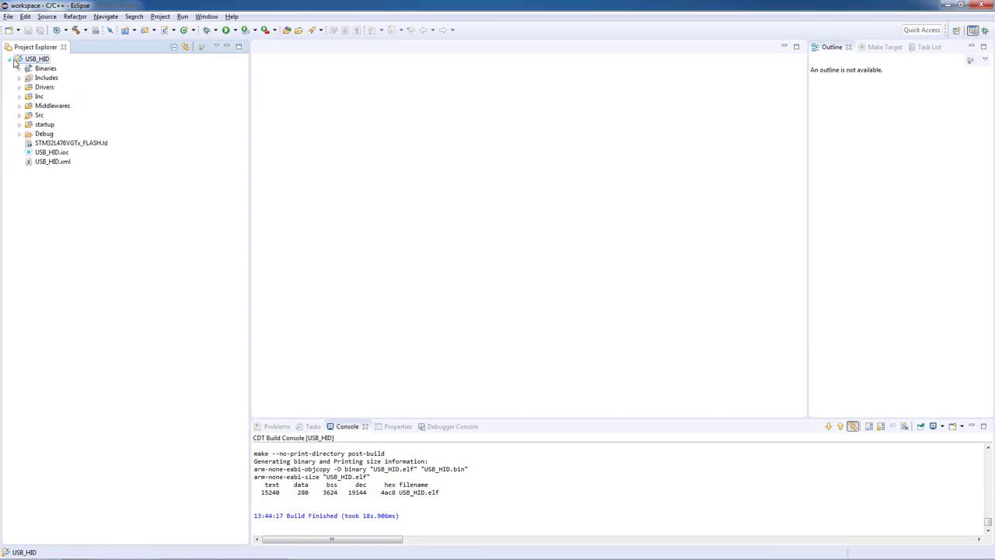
pyautogui.click(19, 114)
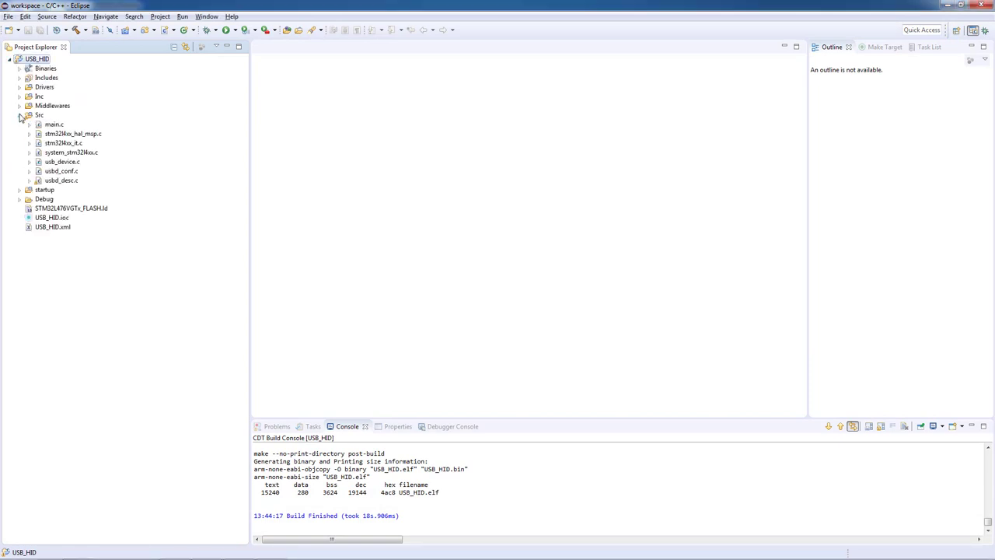
pyautogui.doubleClick(53, 124)
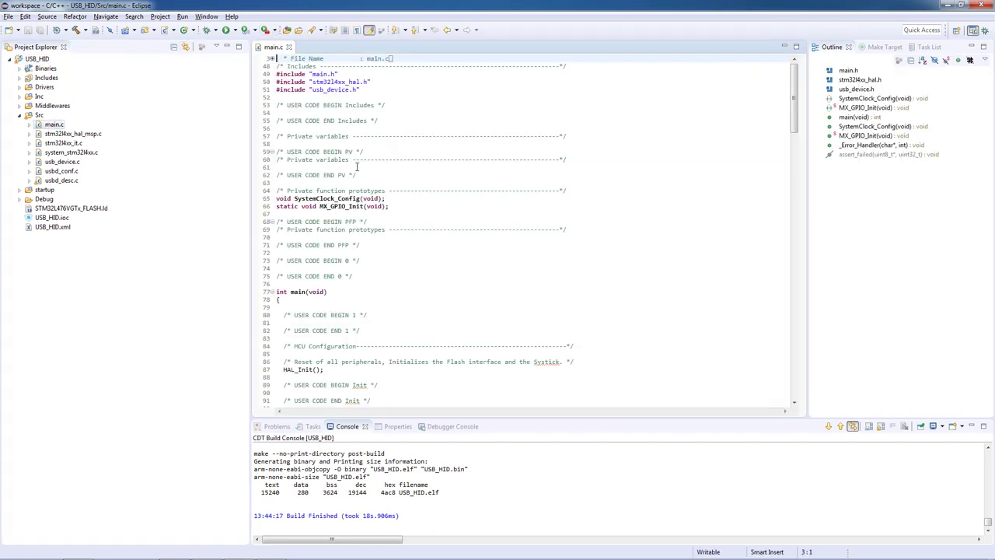
# - Declare uint8_t hid_buffer[4] initialised to zeros
pyautogui.write('uint')
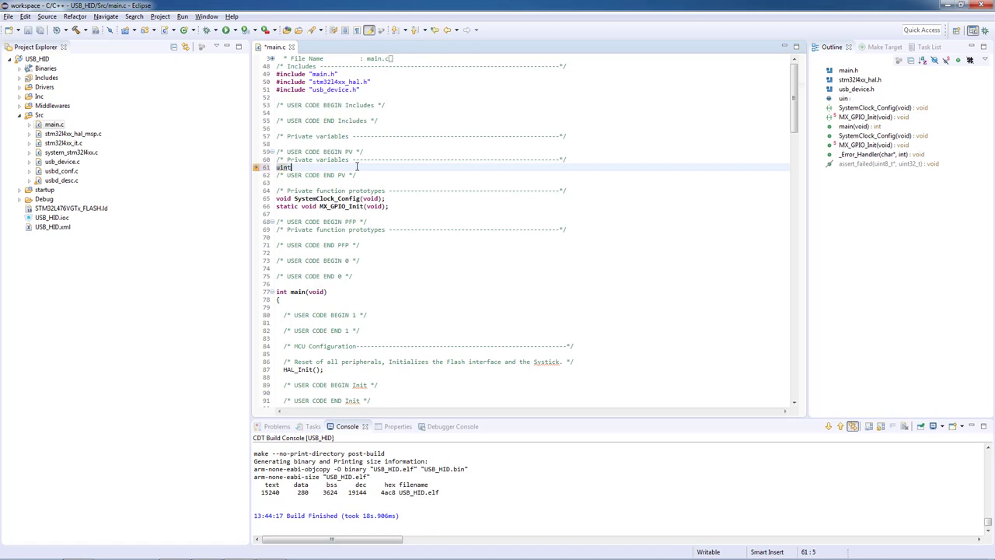
pyautogui.write('8_t')
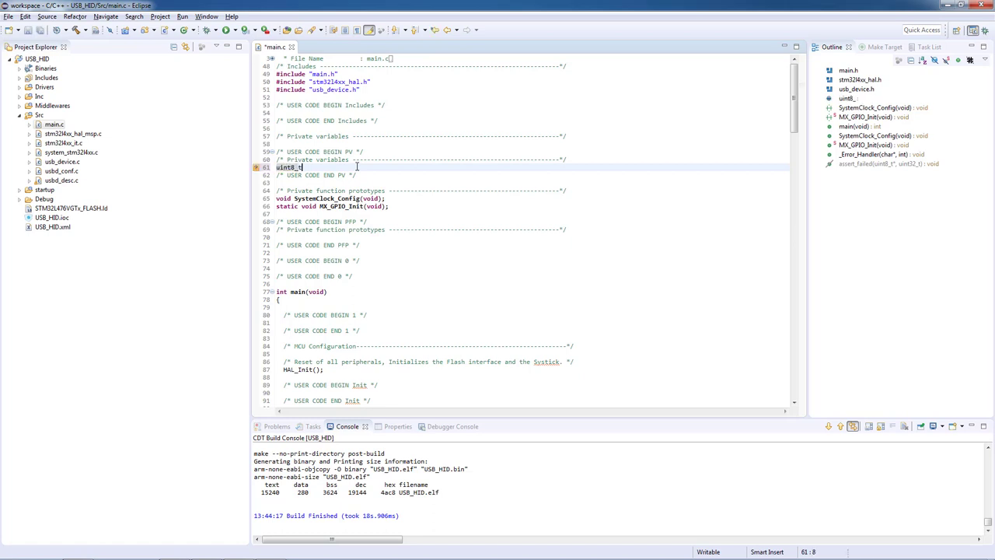
pyautogui.write('hid')
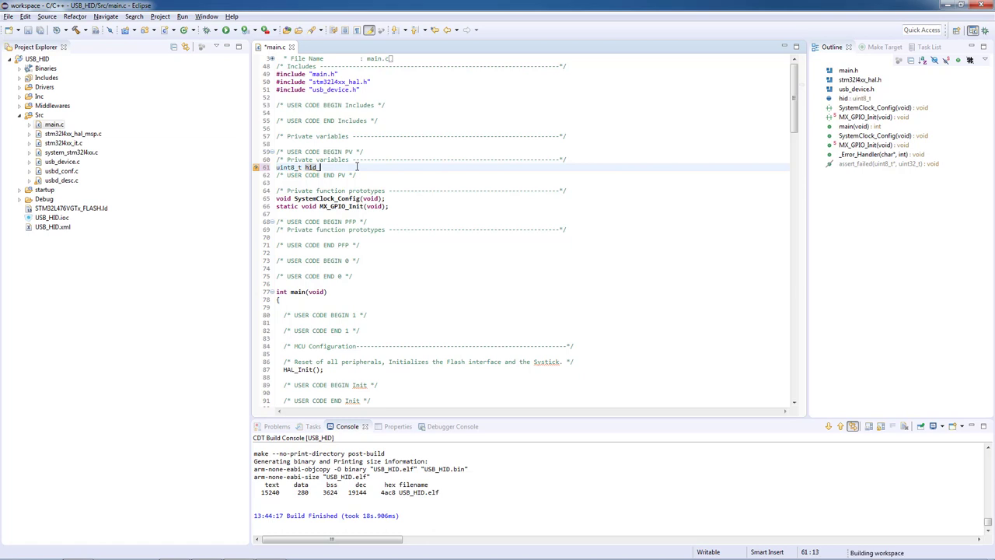
pyautogui.write('_buffer')
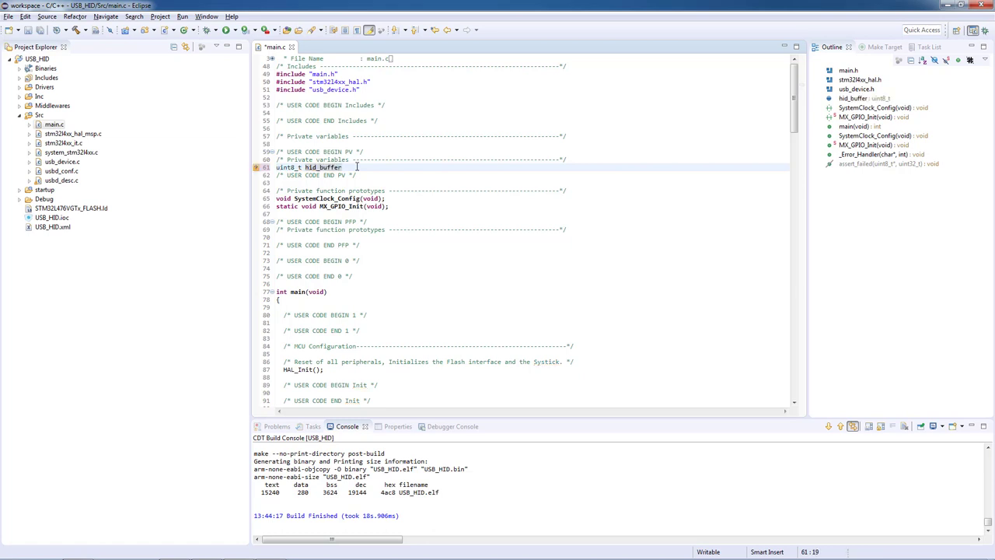
pyautogui.write('[')
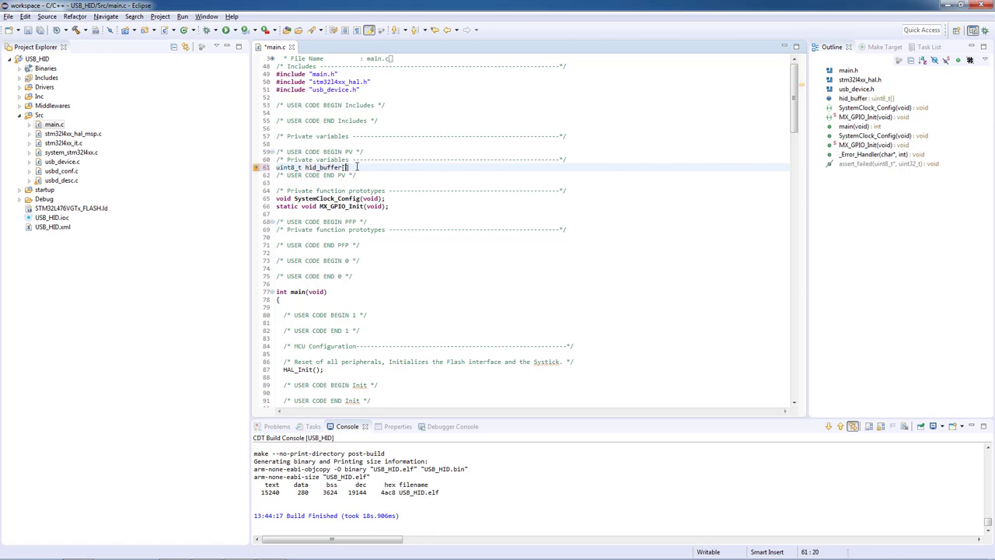
pyautogui.write('4]')
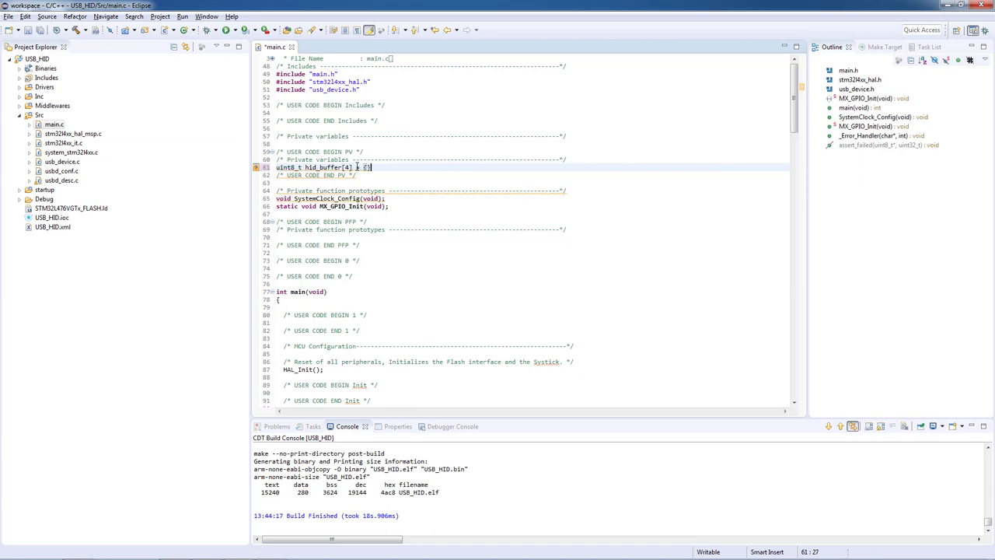
pyautogui.write('0,0,0,0')
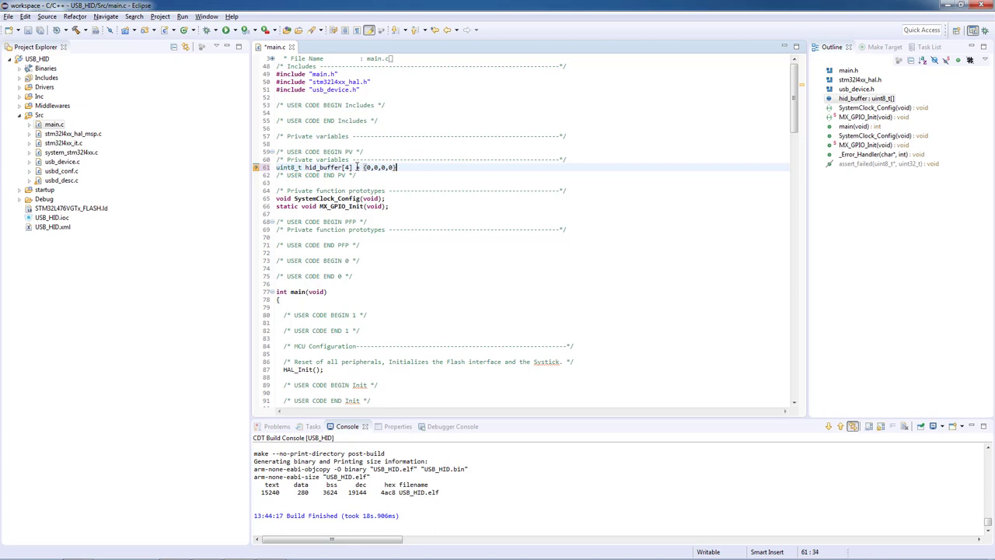
pyautogui.write(';')
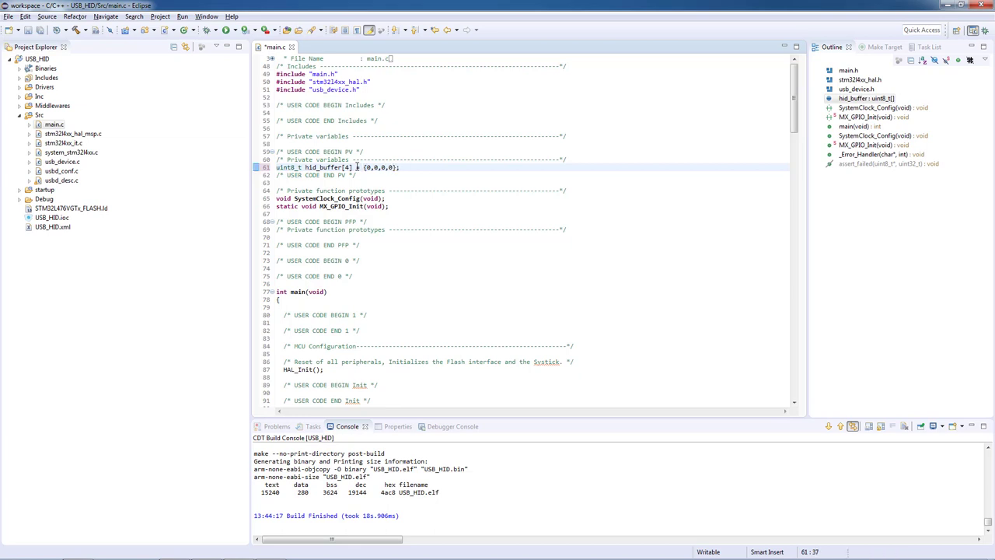
# - Comment it as 'mouse buttons state, cursor X axis state, cursor Y axis state, wheel state'
pyautogui.write('//')
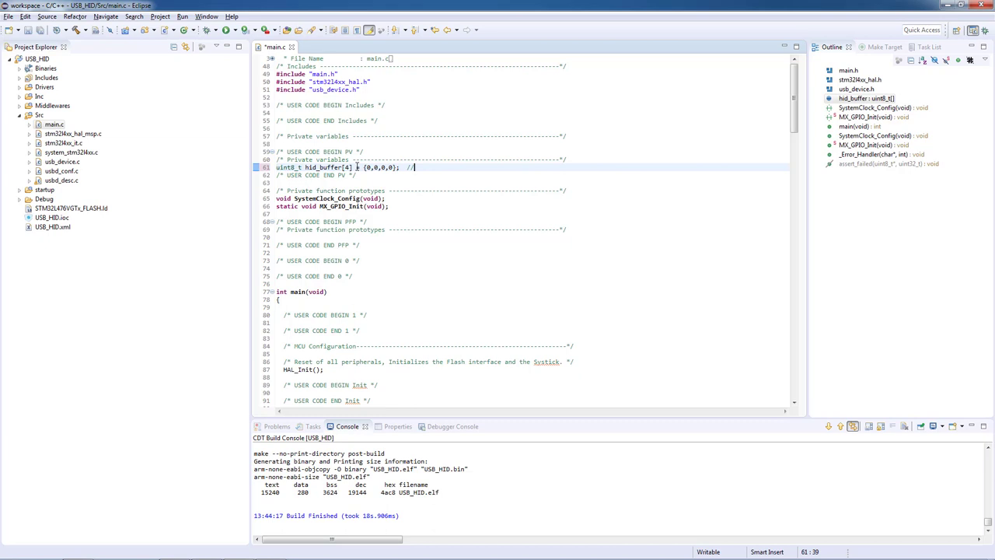
pyautogui.write('mouse')
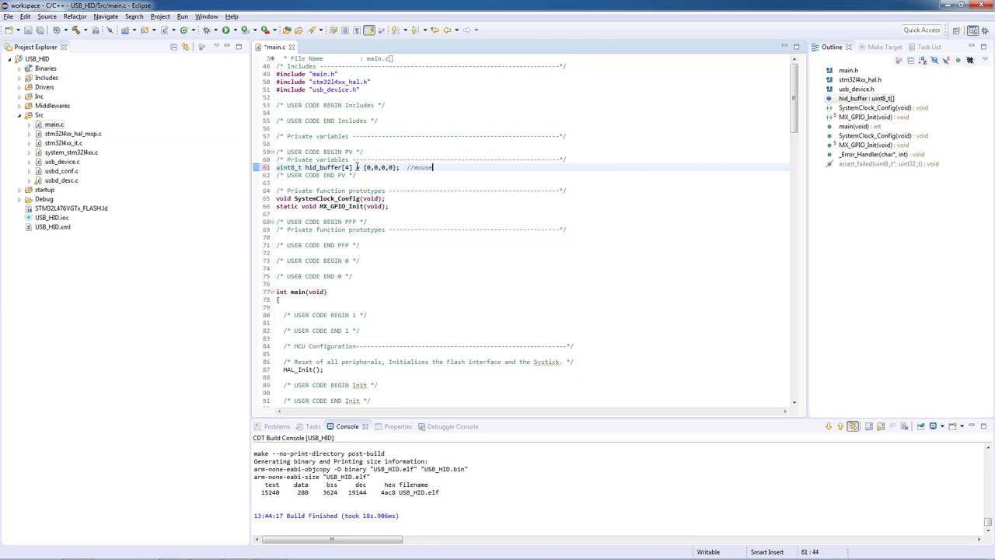
pyautogui.write('buttons state,')
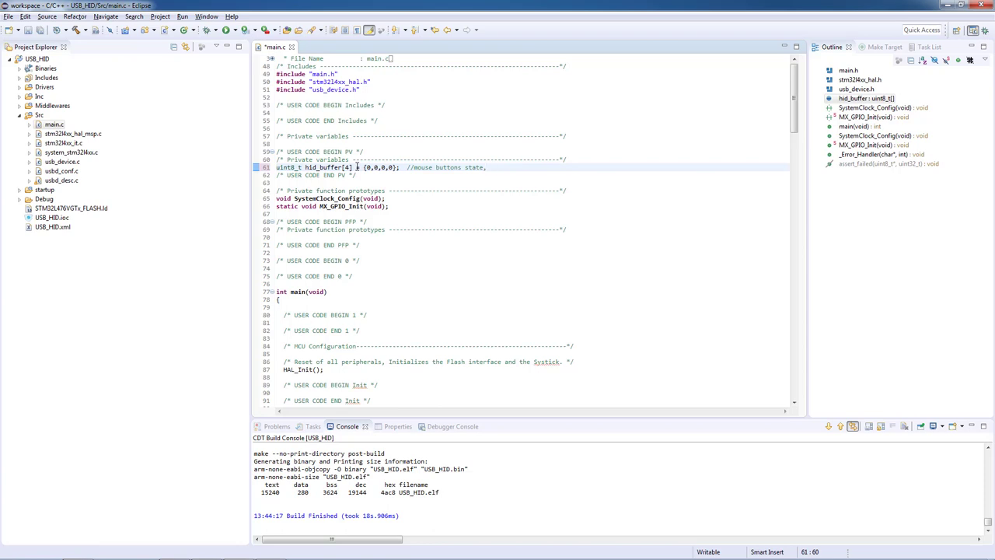
pyautogui.write('cursor X')
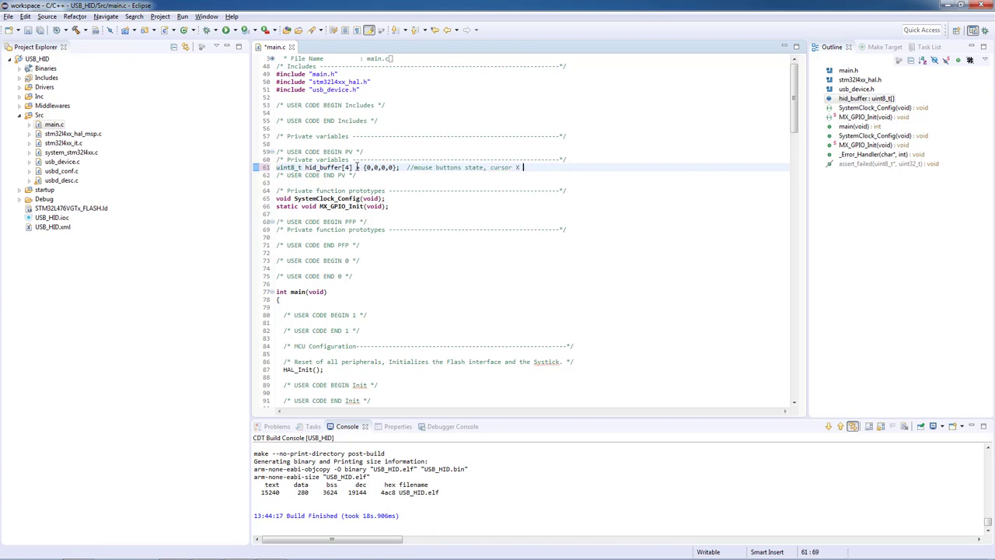
pyautogui.write('axis state,')
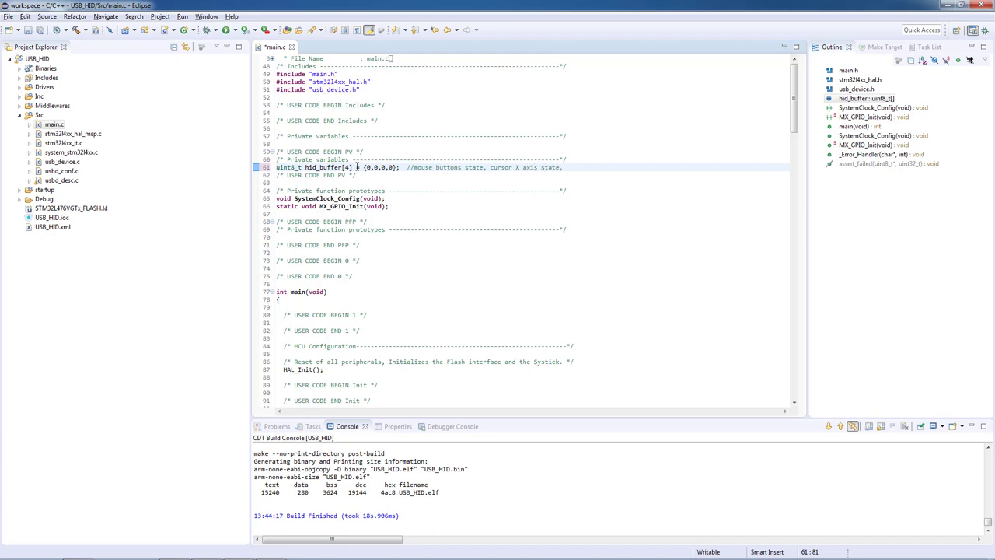
pyautogui.write('cursor')
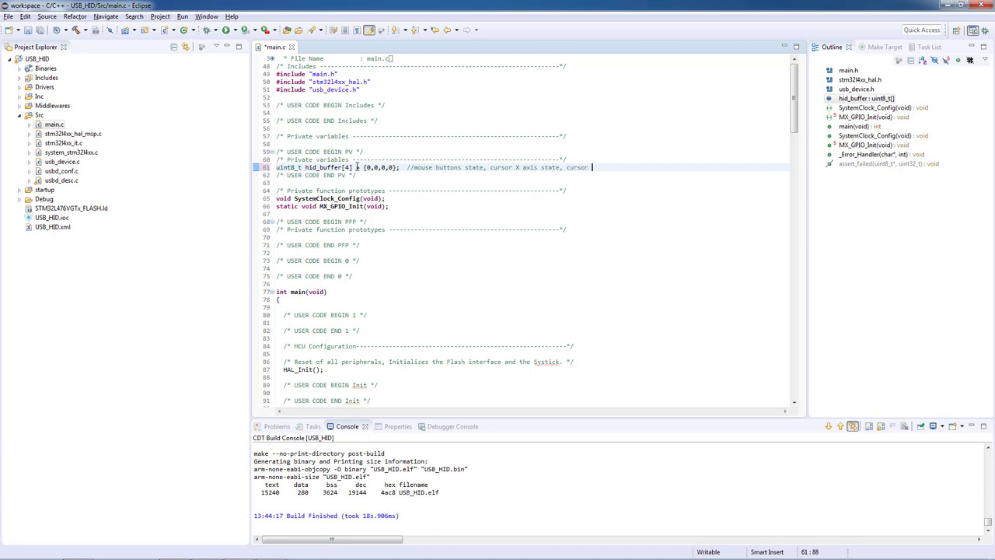
pyautogui.write('Y axis state,')
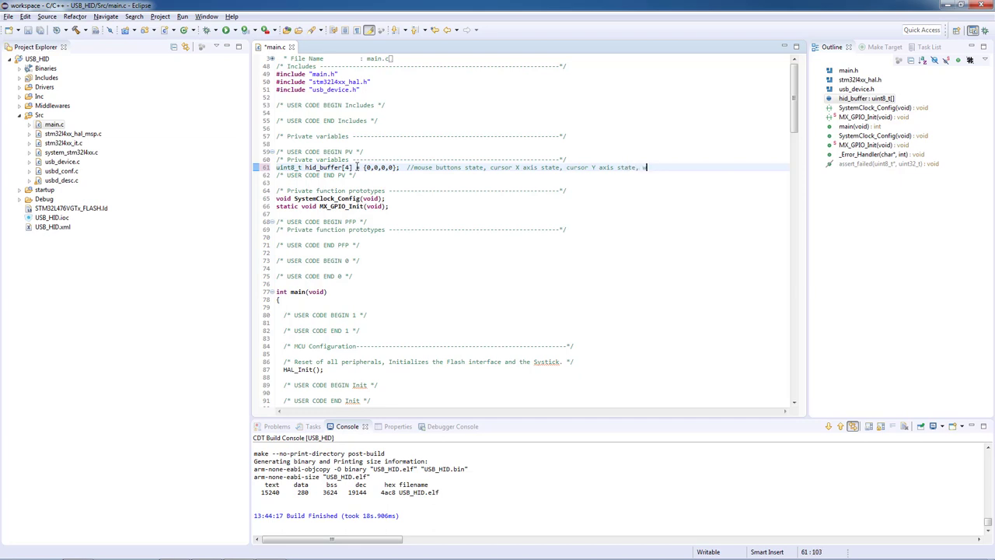
pyautogui.write('wheel state')
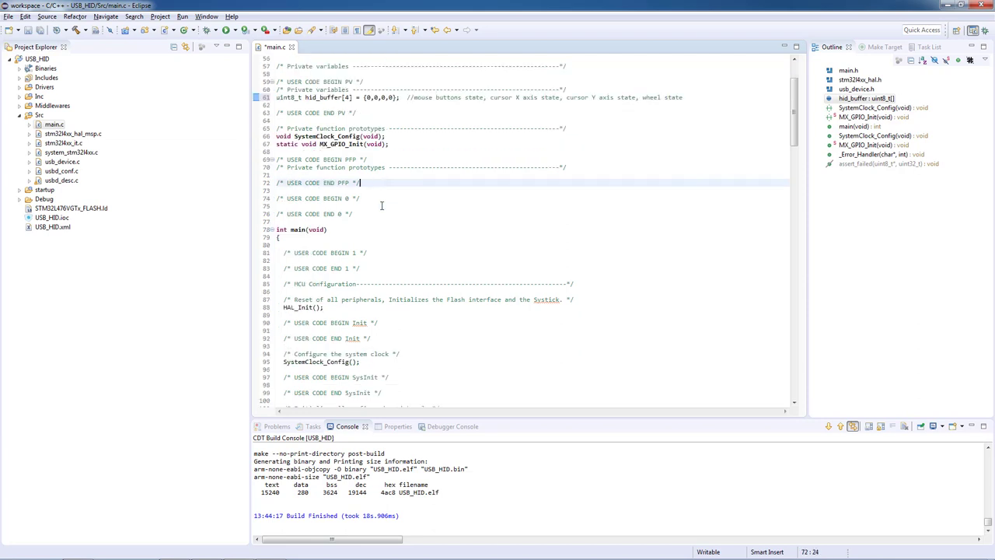
# - Under USER CODE BEGIN 3, add if(HAL_GPIO_ReadPin(GPIOA, GPIO_PIN_1)) with an empty body
pyautogui.scroll(-3)
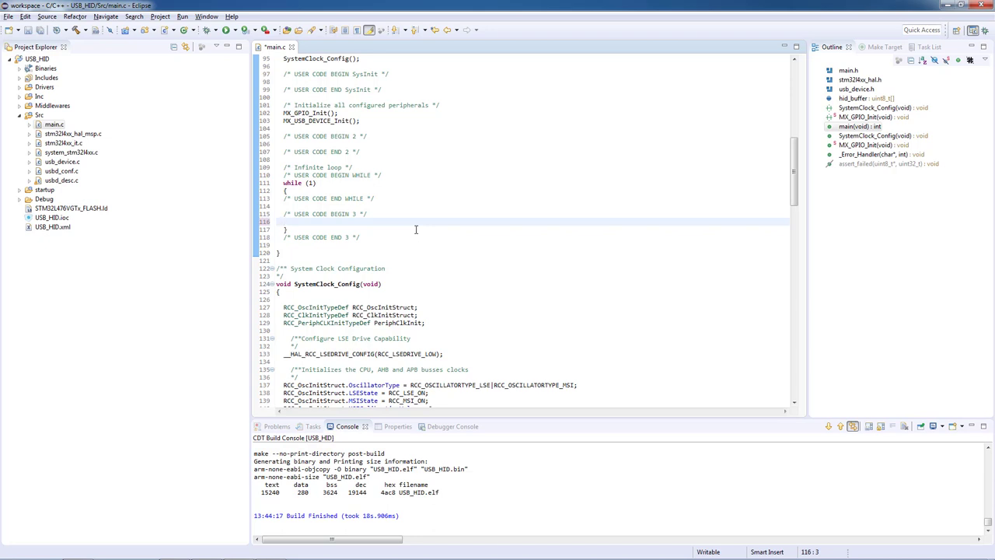
pyautogui.write('HAL_d')
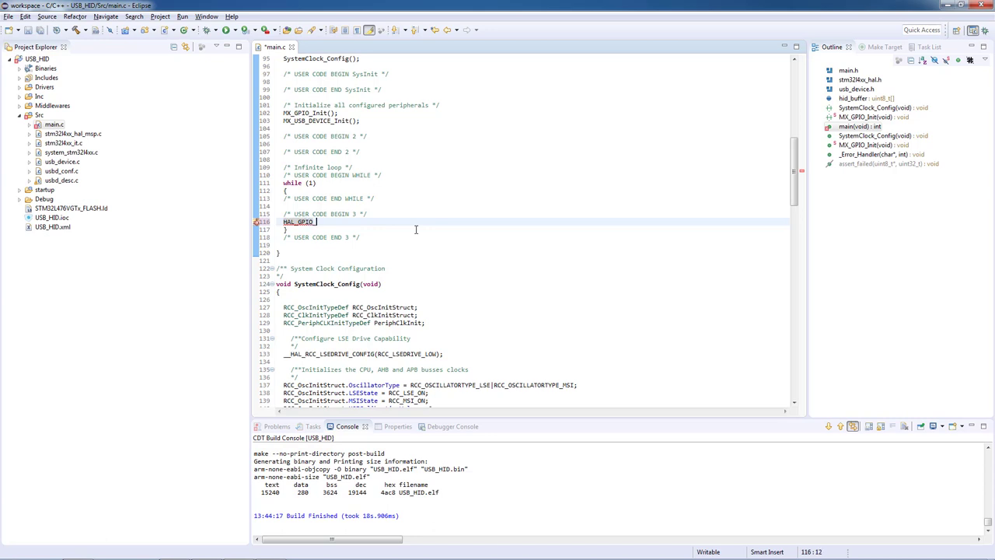
pyautogui.write('Rea')
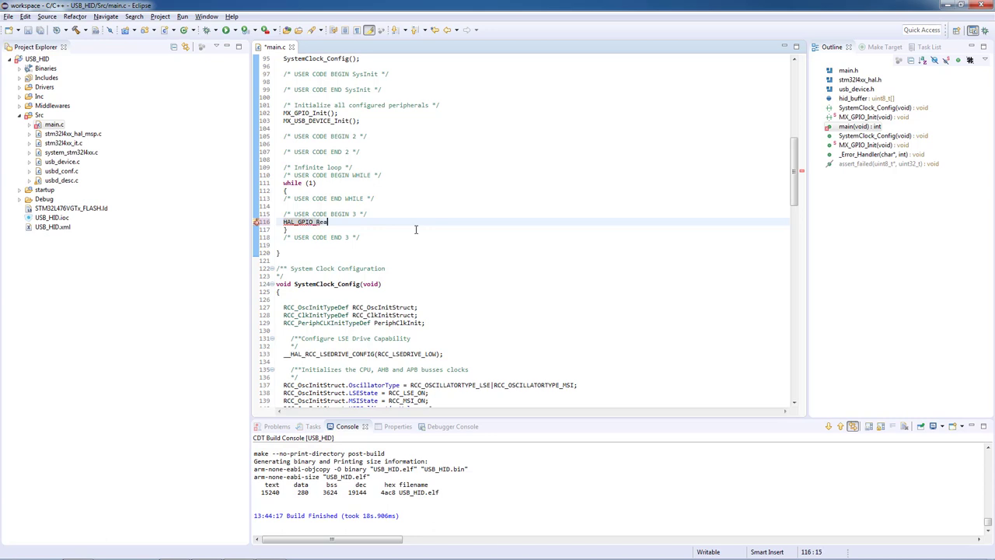
pyautogui.write('Pi')
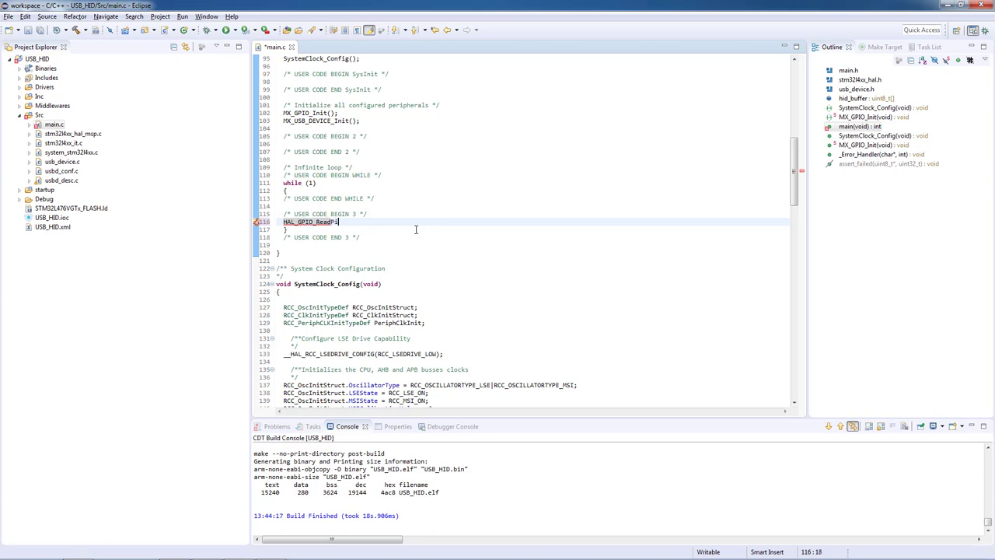
pyautogui.write('()')
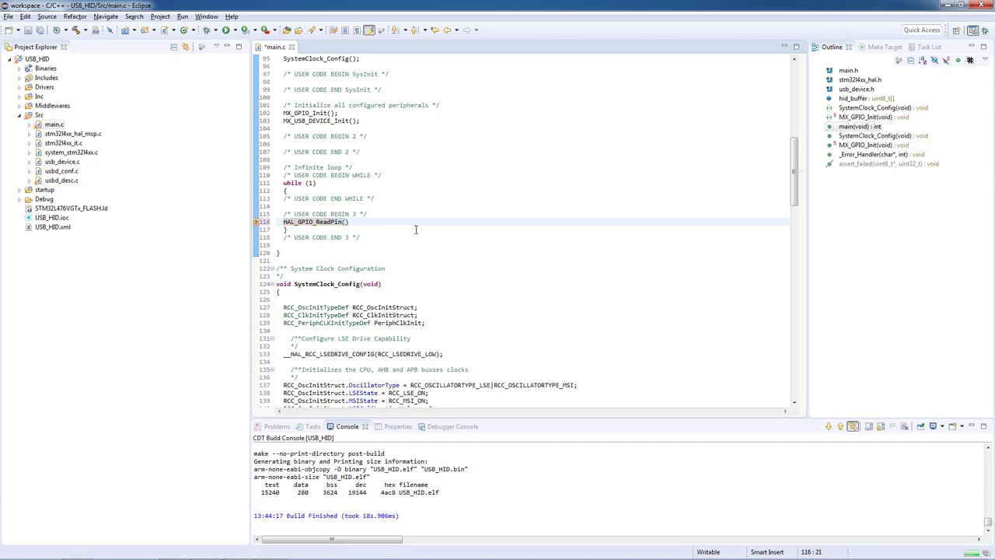
pyautogui.write('GPIOA')
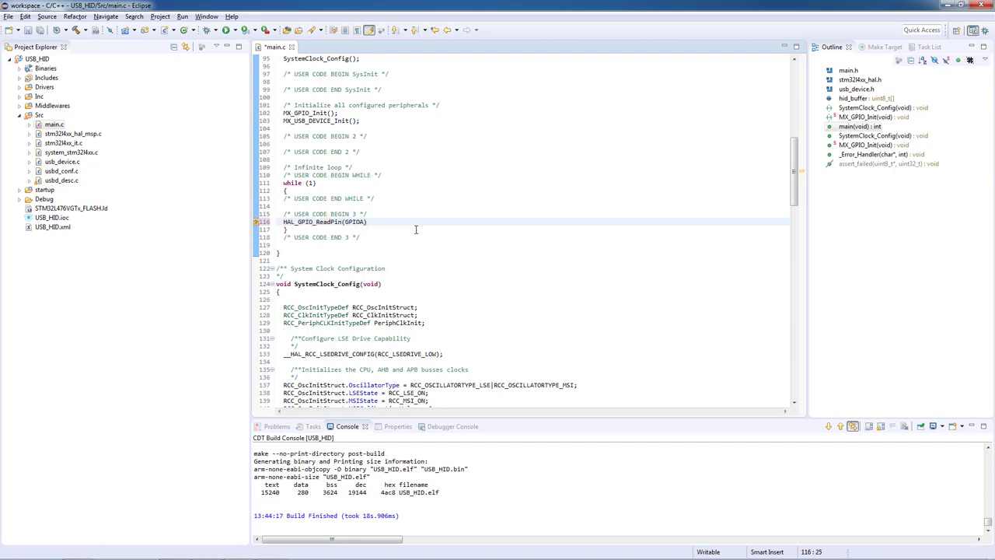
pyautogui.write(', GPIO')
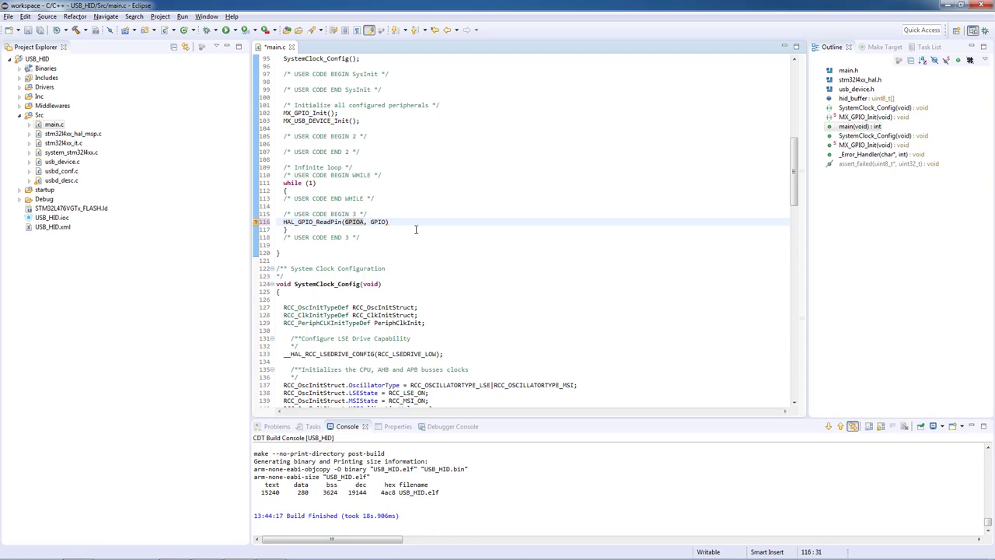
pyautogui.write('_PIN')
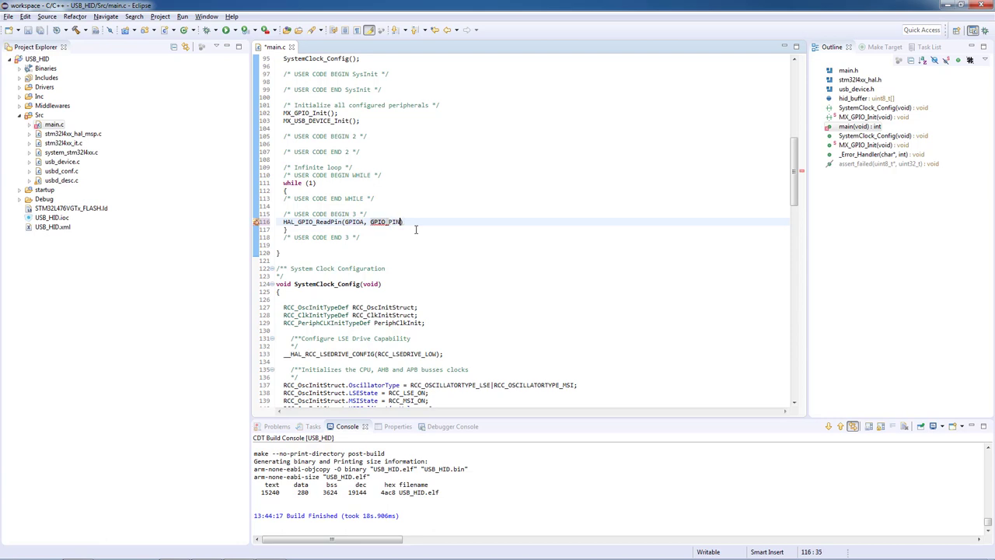
pyautogui.write('_1')
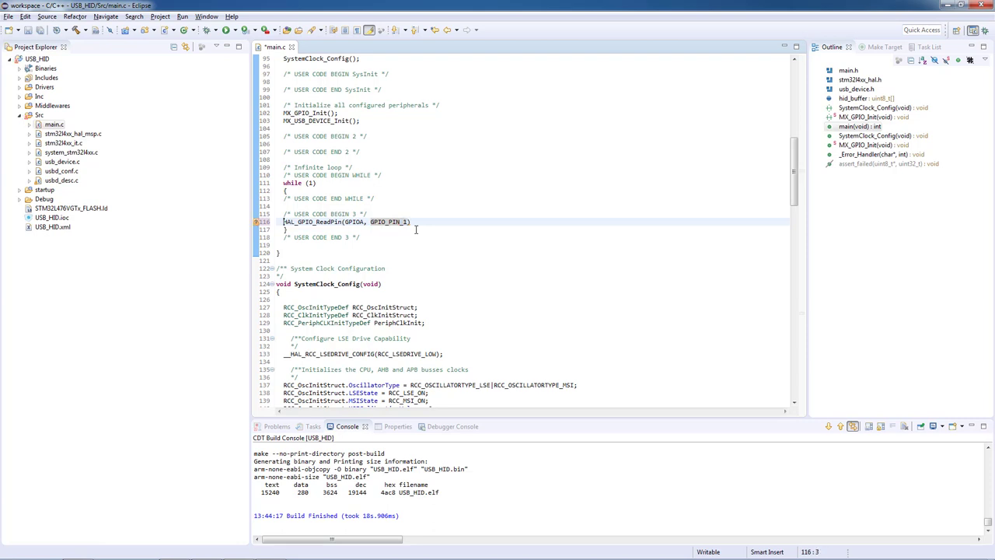
pyautogui.write('if(')
pyautogui.write('{')
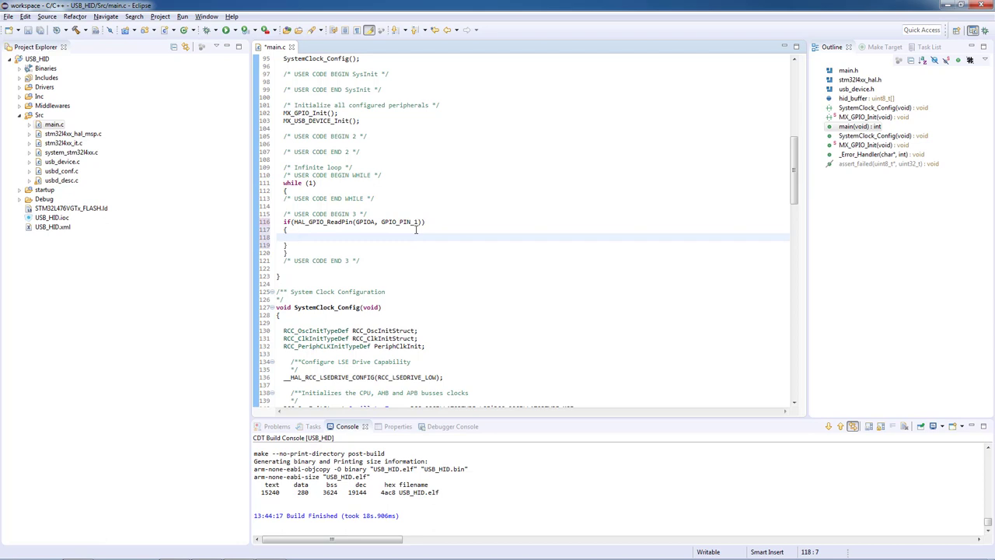
# - Inside the pin-1 block, set hid_buffer[1] = -1 and hid_buffer[2] = 0
pyautogui.write('hid')
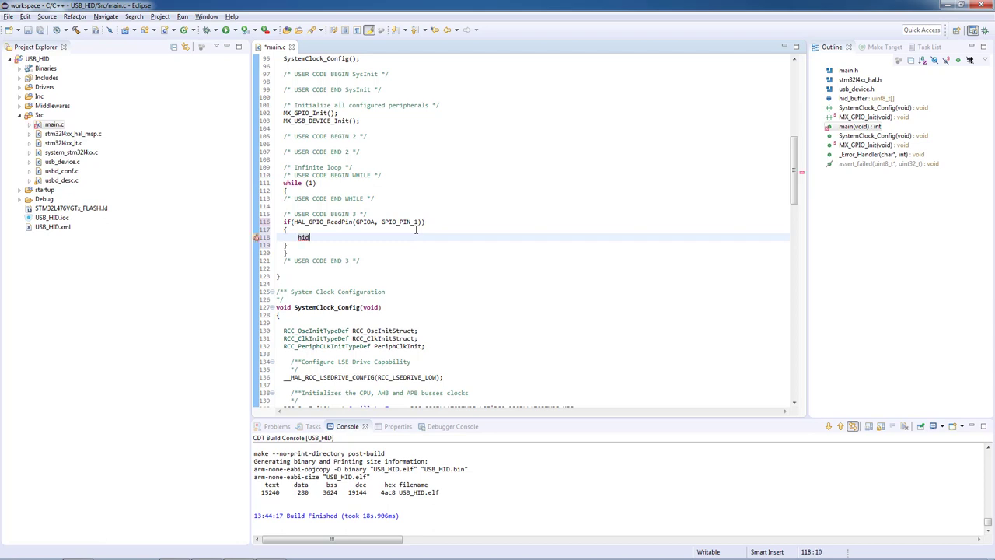
pyautogui.write('_buffer')
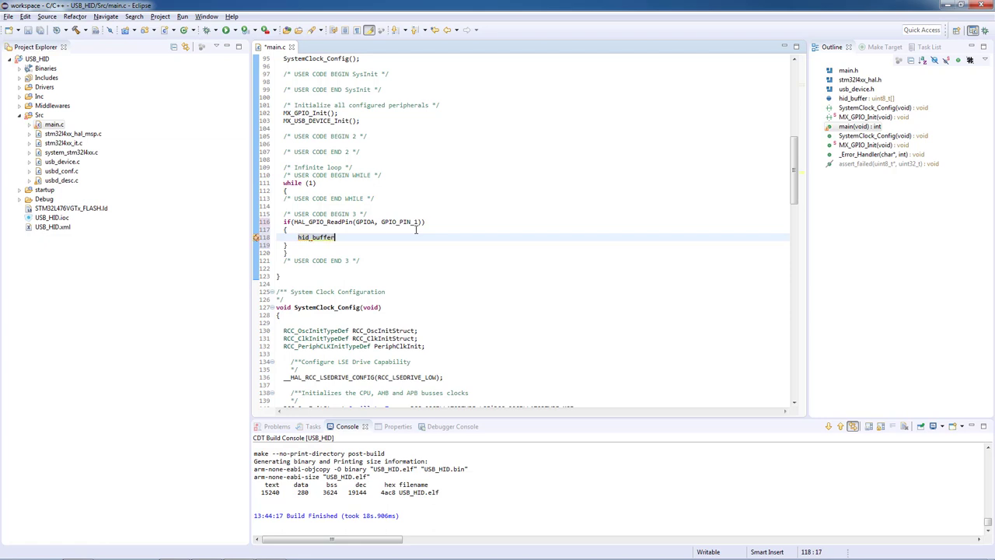
pyautogui.write('[1] =')
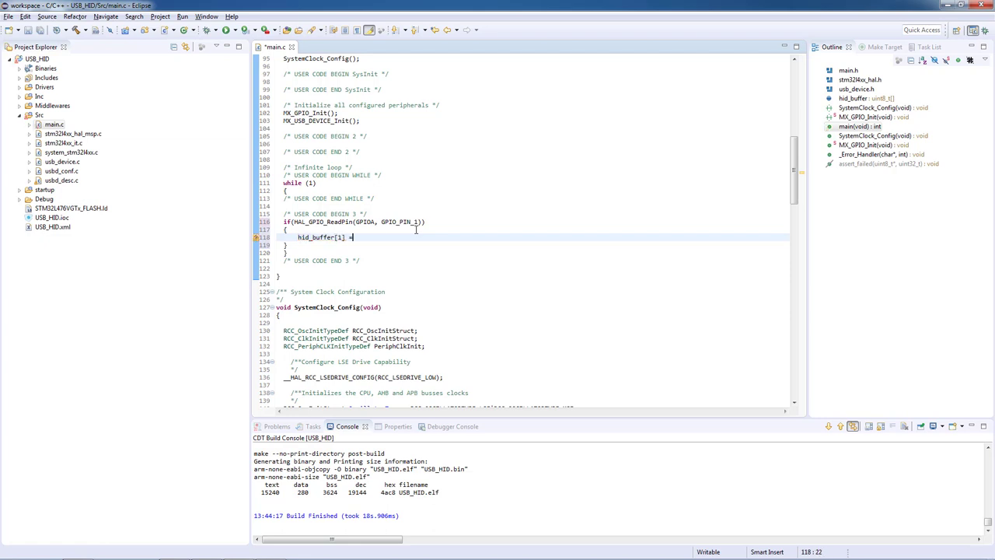
pyautogui.write('-1;')
pyautogui.write('hid_buffer[2')
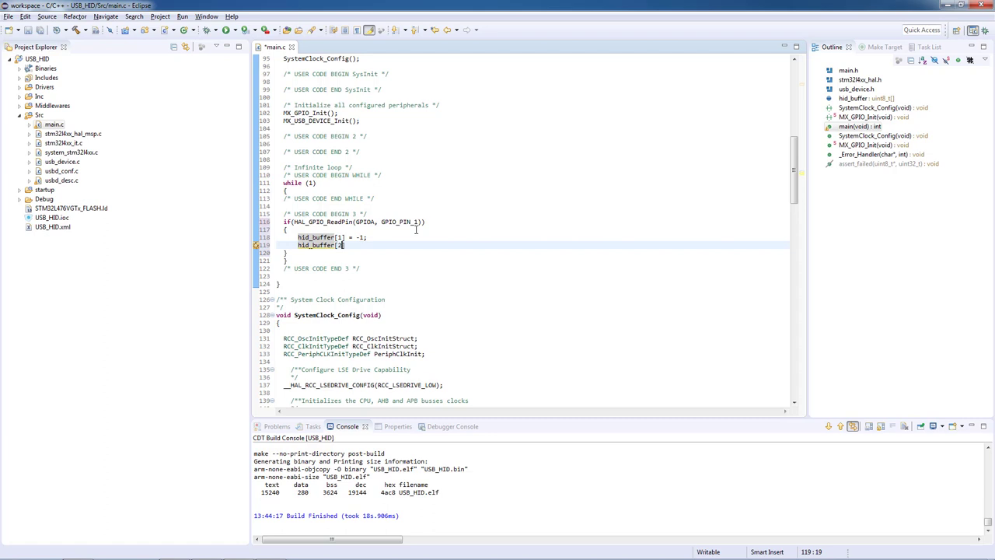
pyautogui.write('=')
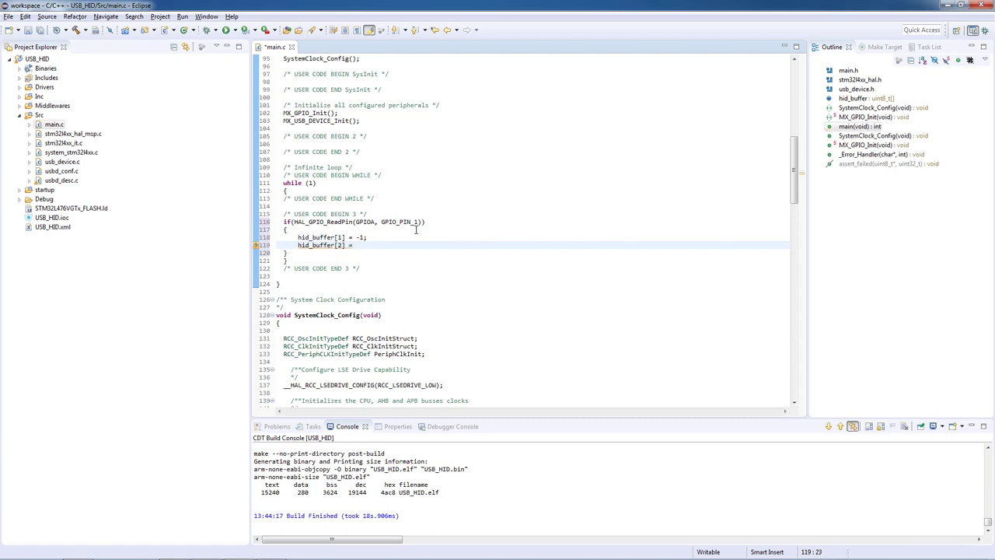
pyautogui.write('0;')
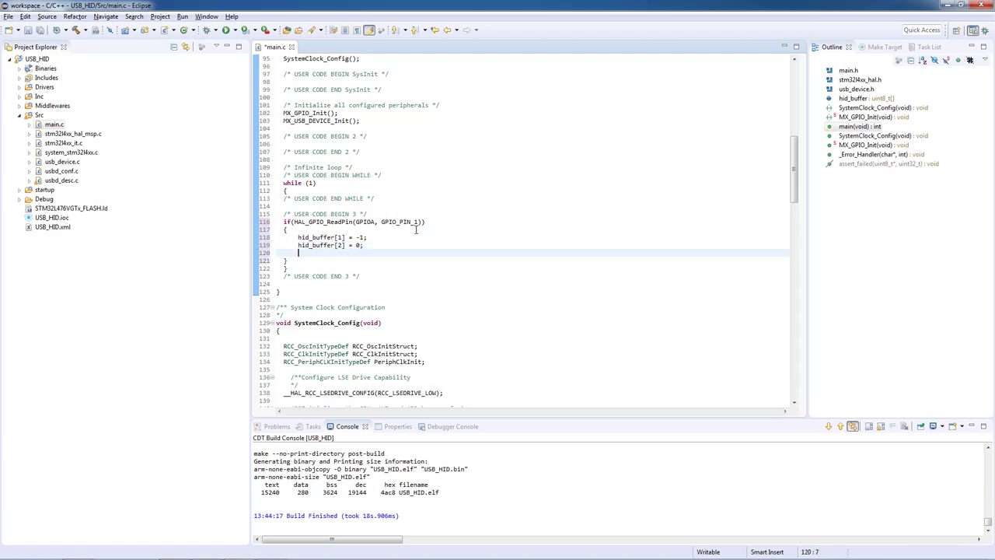
# - Add the call USBD_HID_SendReport(&hUsbDeviceFS, hid_buffer, 4)
pyautogui.write('USBD_HID')
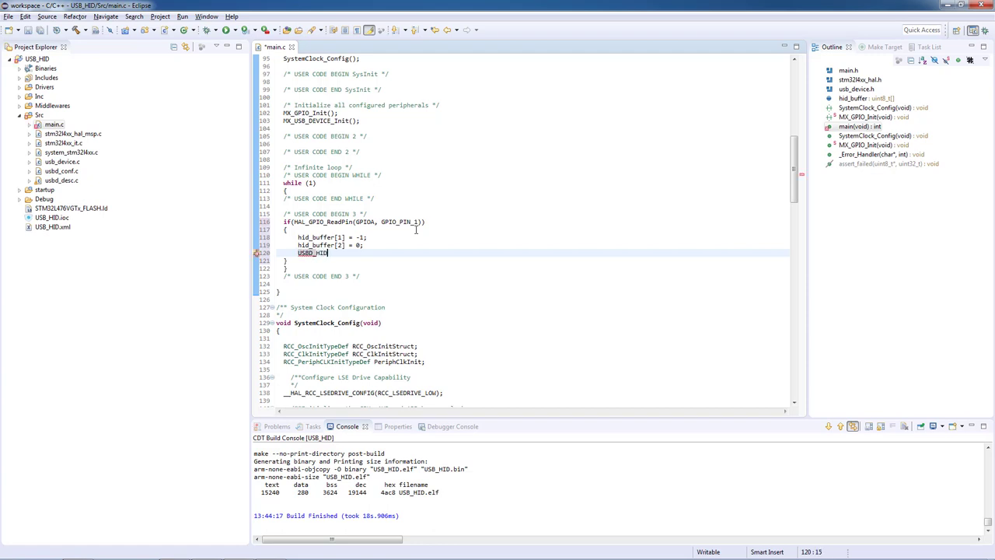
pyautogui.write('Send')
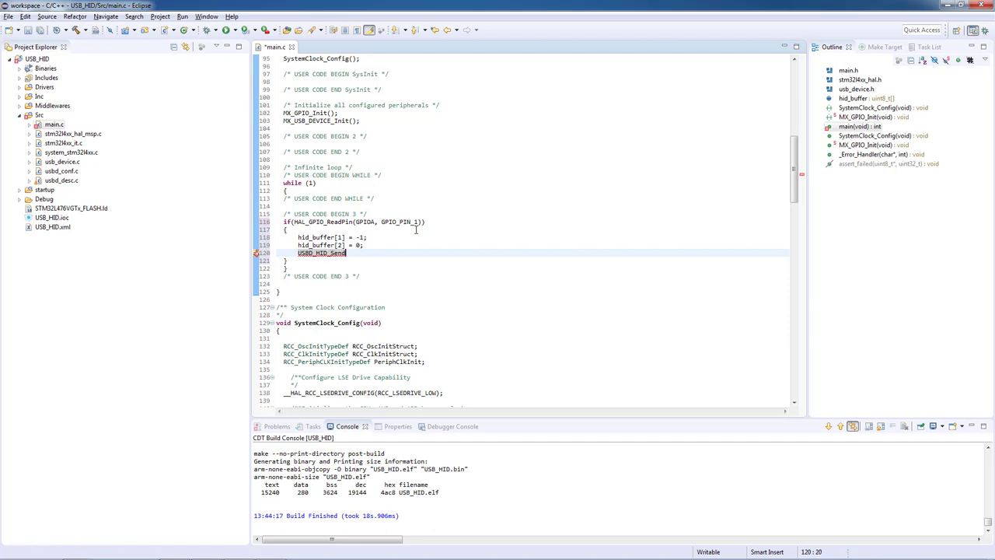
pyautogui.write('Report')
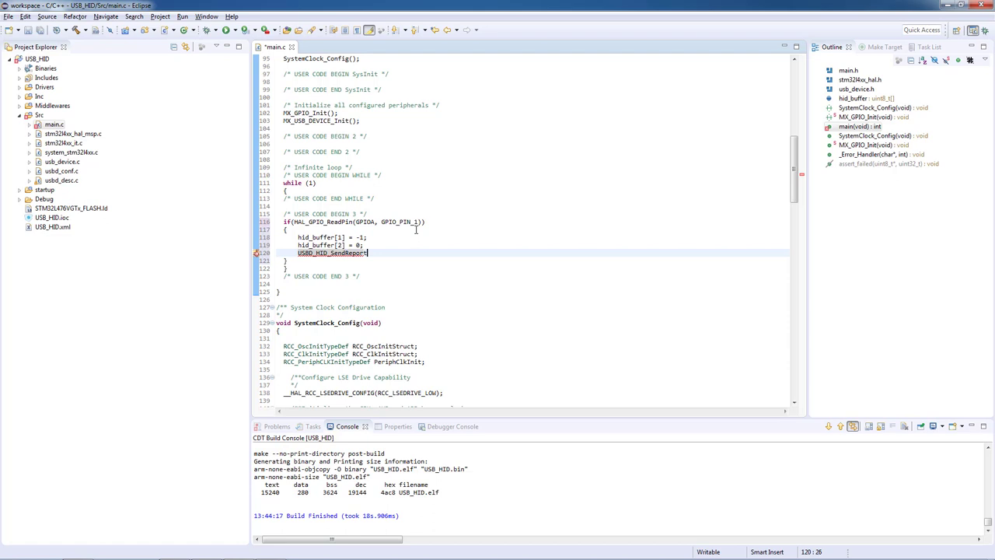
pyautogui.write('(&)')
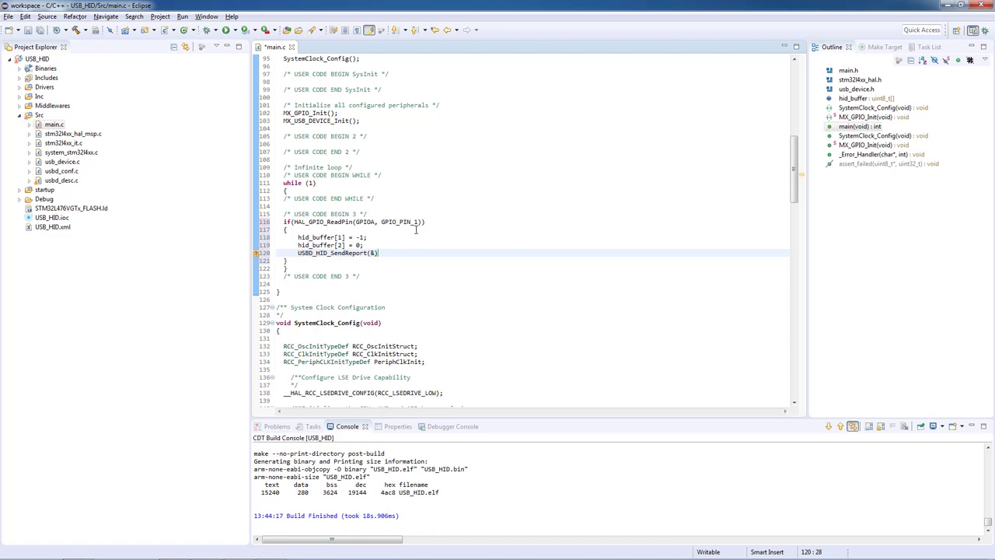
pyautogui.write('hUsbDevi')
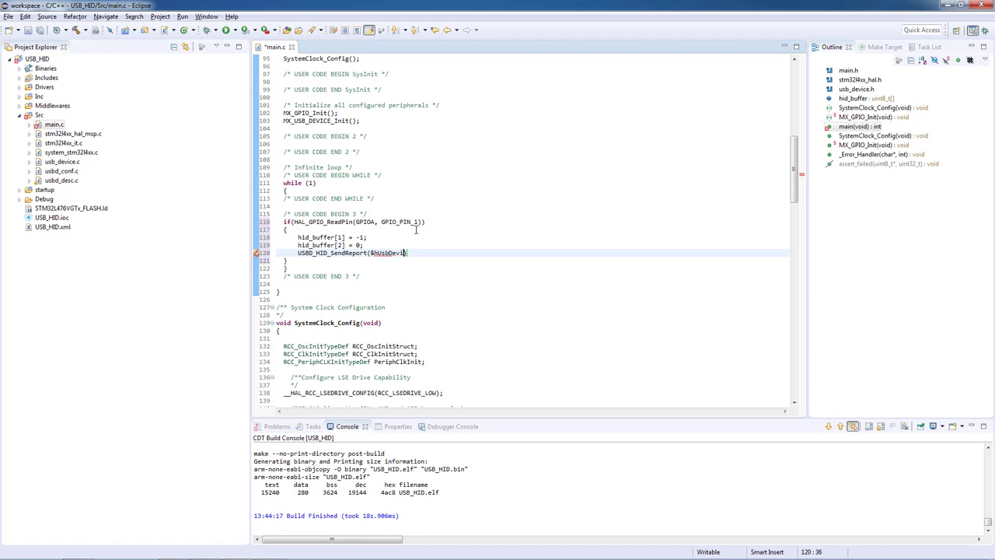
pyautogui.write('FS')
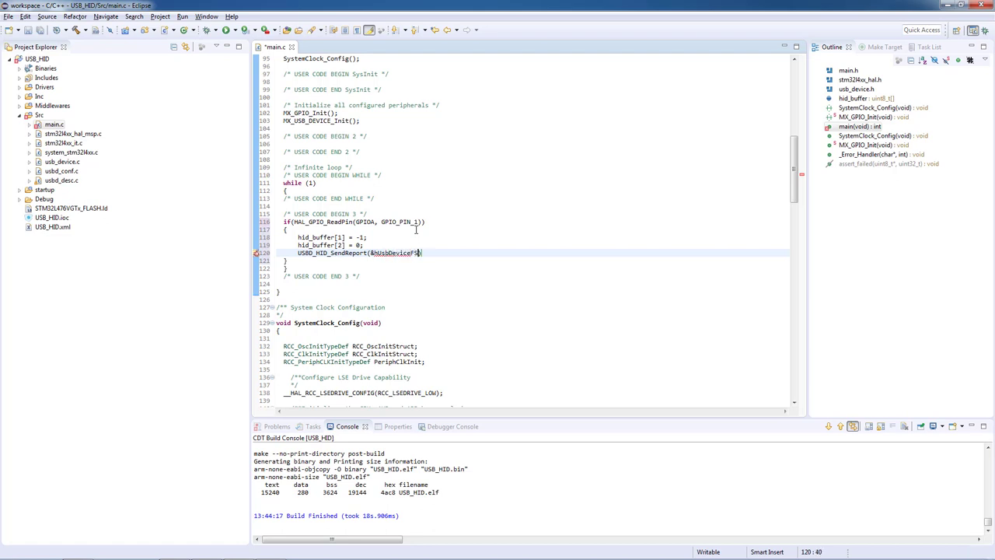
pyautogui.write(', hid_buffer')
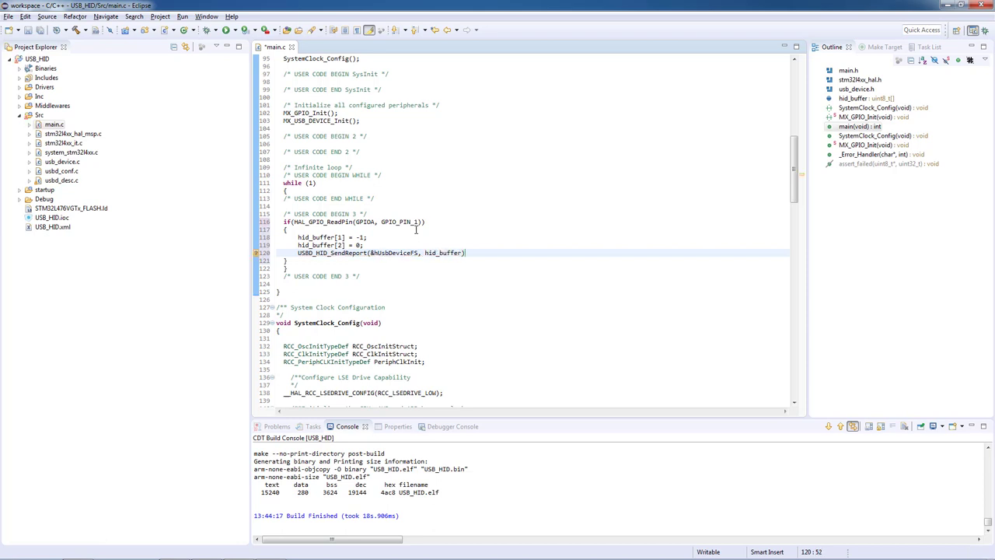
pyautogui.write(', 4);')
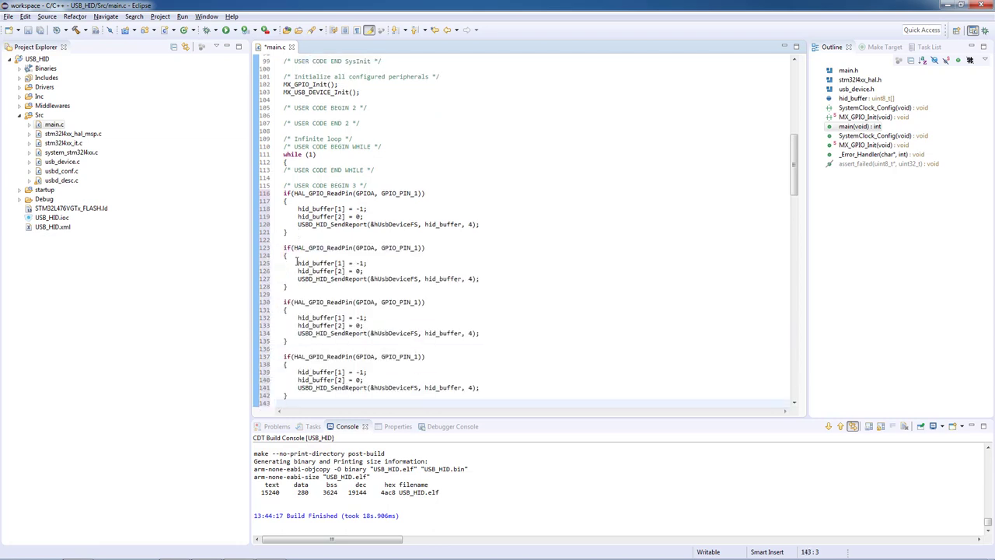
pyautogui.moveTo(408, 192)
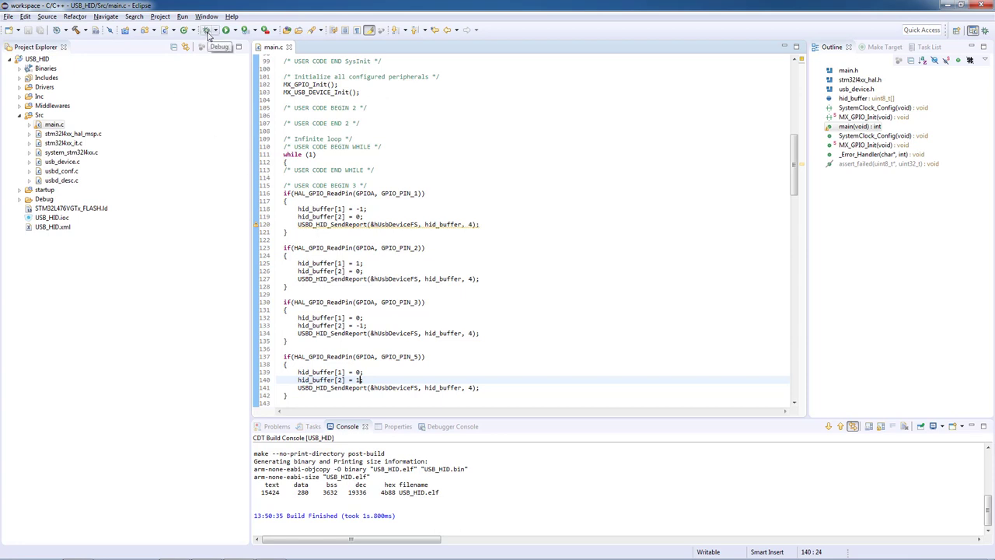
# - Launch debugging of USB_HID and accept switching to the Debug perspective
pyautogui.click(207, 31)
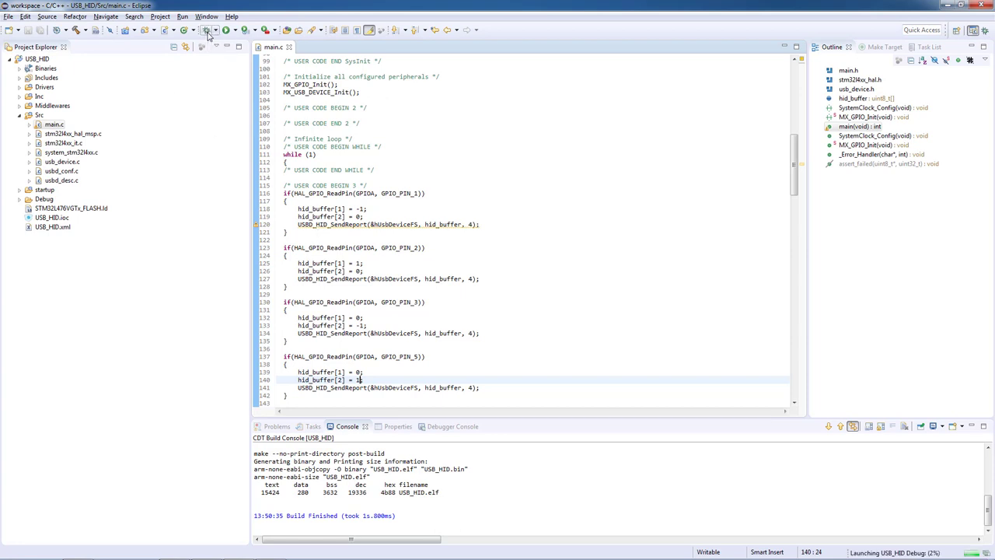
pyautogui.click(208, 32)
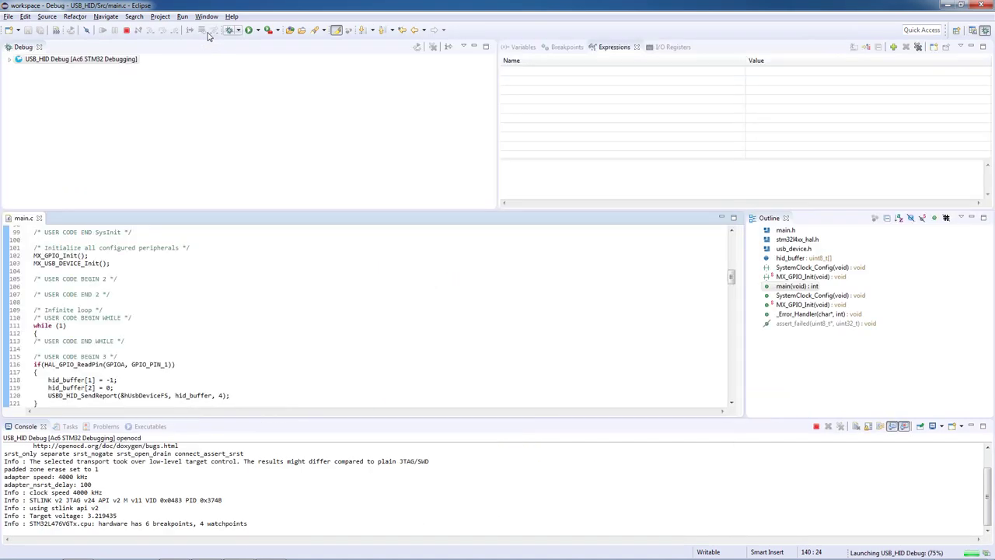